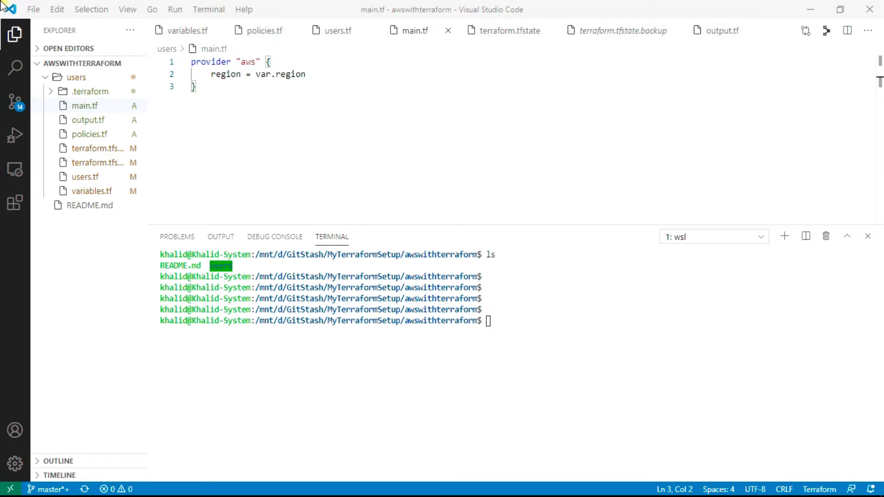
pyautogui.moveTo(388, 172)
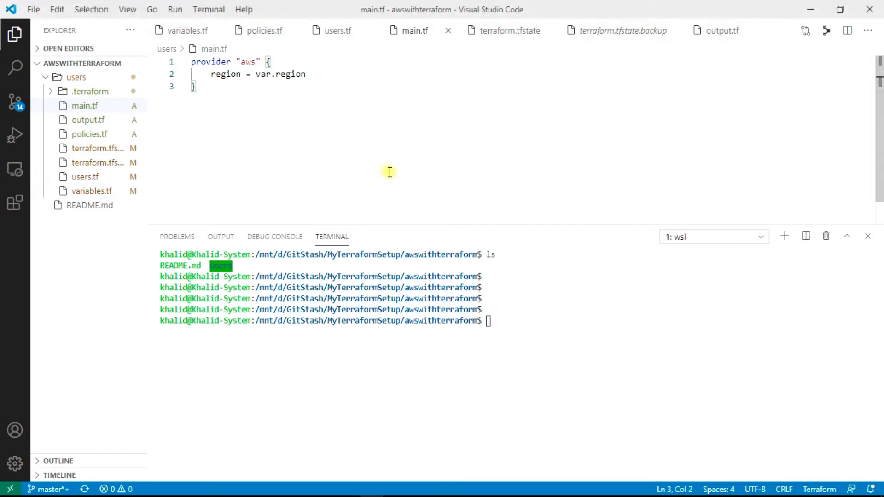
pyautogui.moveTo(79, 91)
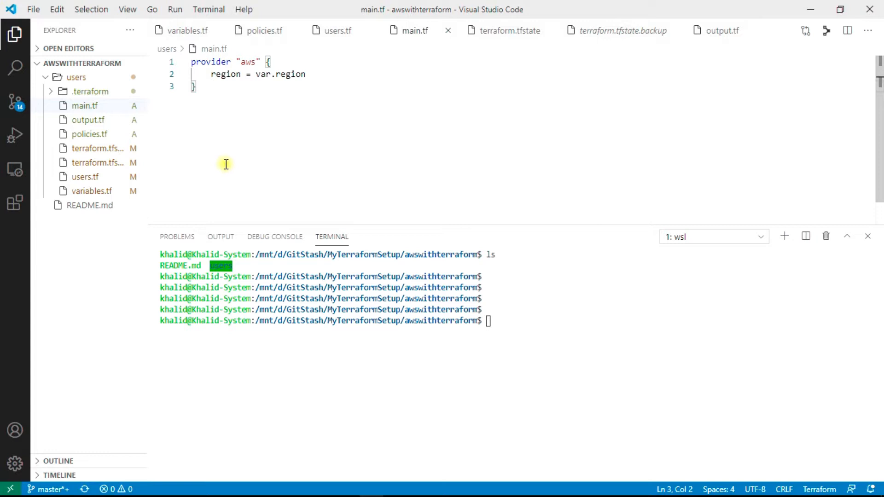
pyautogui.moveTo(284, 155)
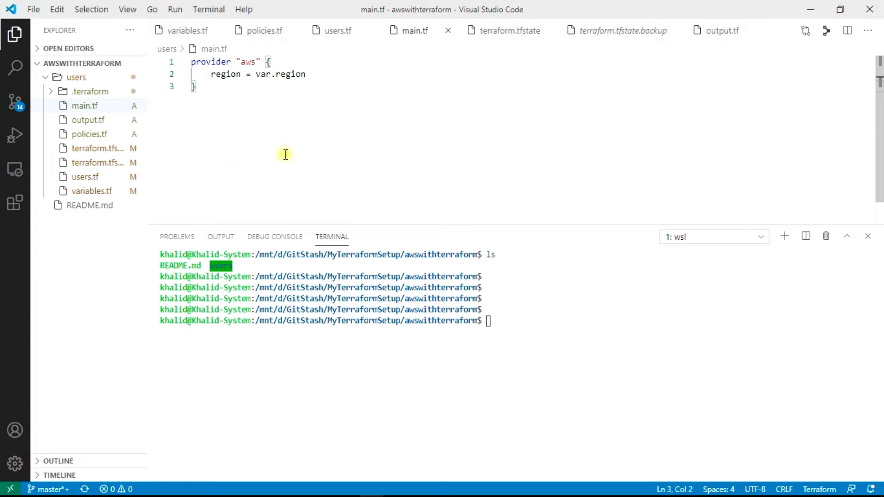
pyautogui.moveTo(130, 134)
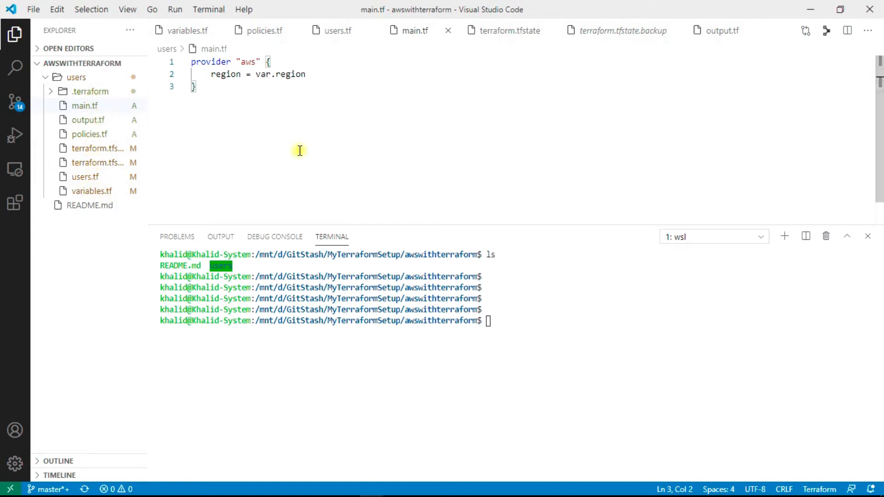
pyautogui.moveTo(85, 106)
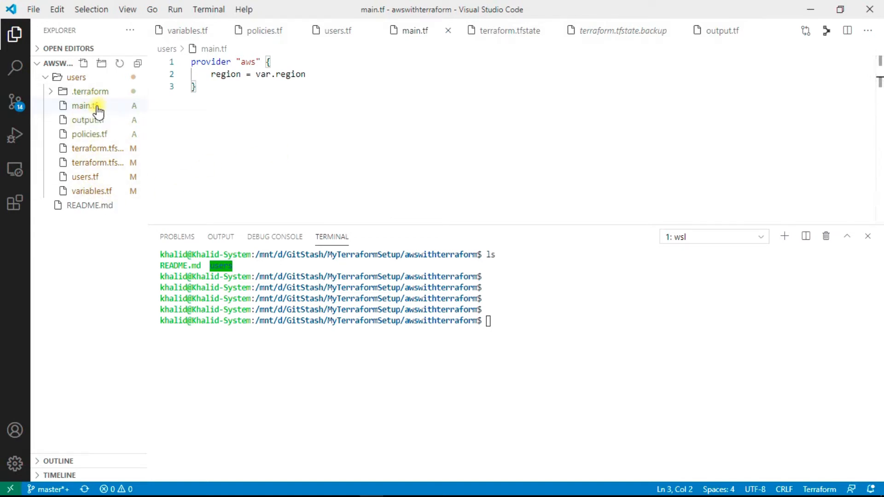
pyautogui.moveTo(122, 152)
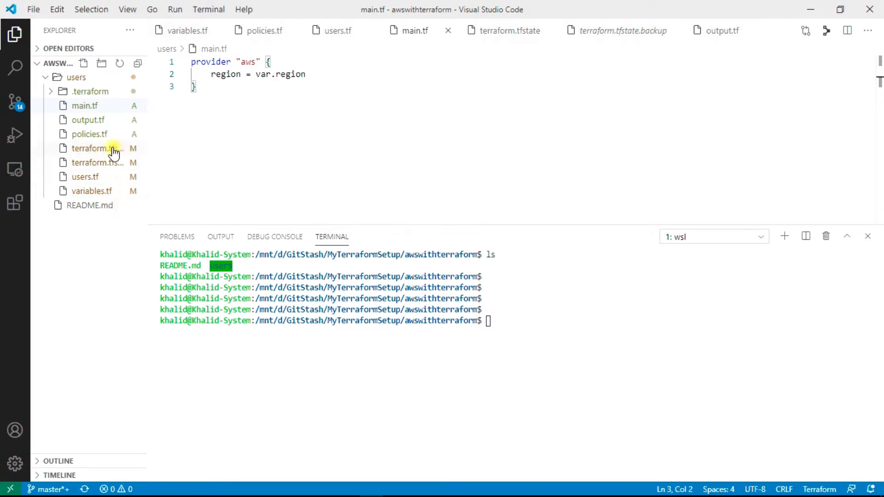
pyautogui.moveTo(98, 158)
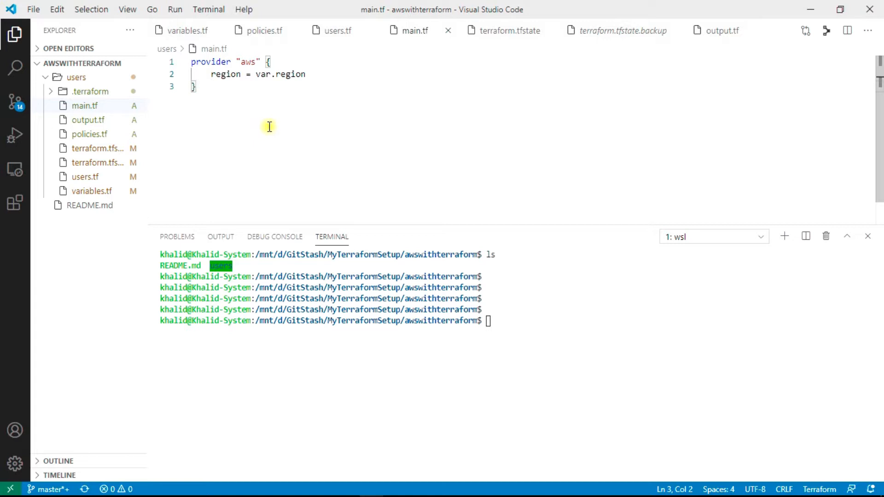
pyautogui.moveTo(269, 133)
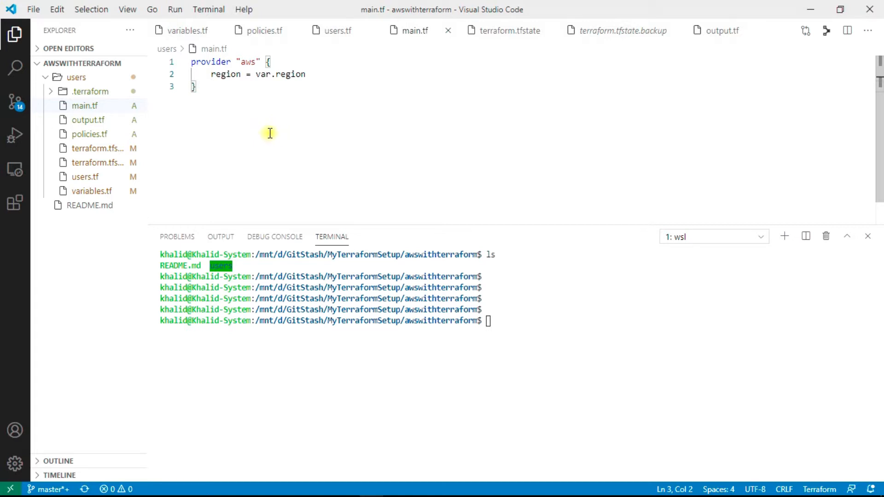
pyautogui.moveTo(238, 114)
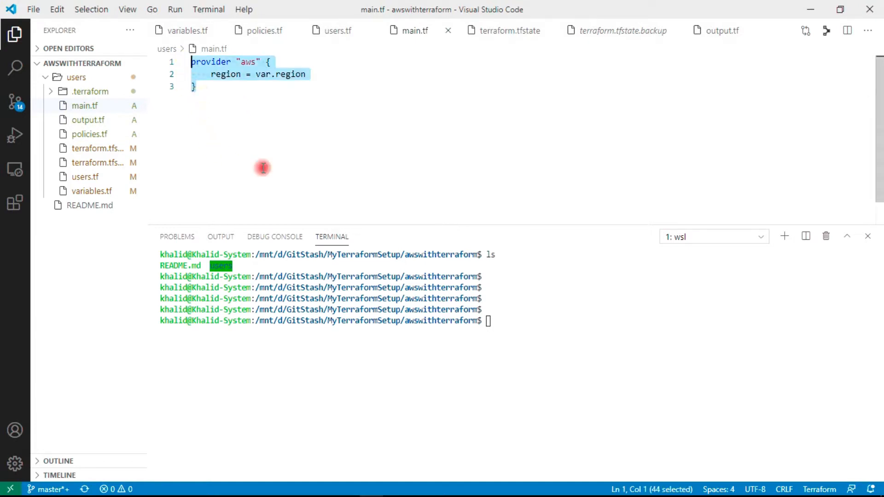
# Jump from the var.region reference in main.tf to its definition in variables.tf
pyautogui.click(194, 85)
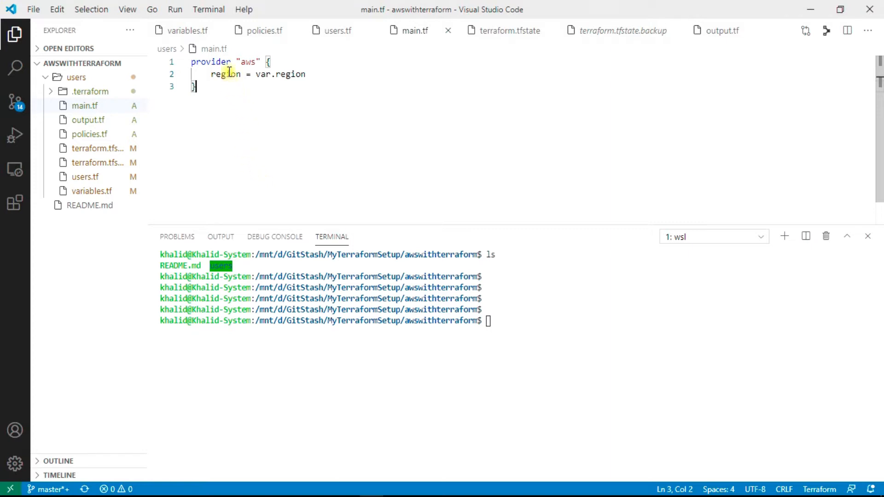
pyautogui.doubleClick(290, 74)
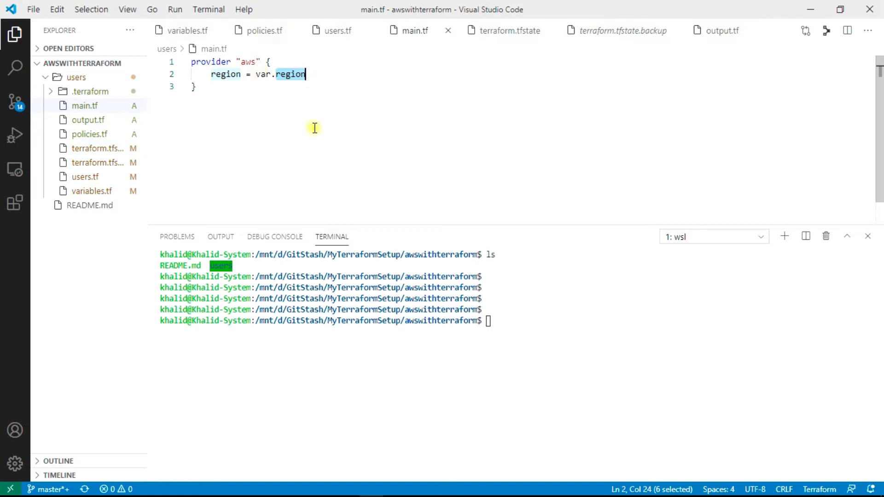
pyautogui.click(95, 191)
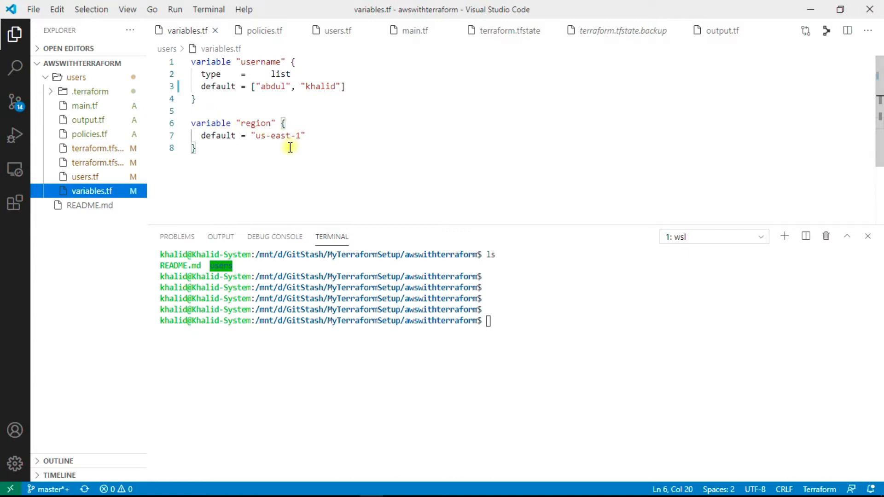
pyautogui.moveTo(265, 135)
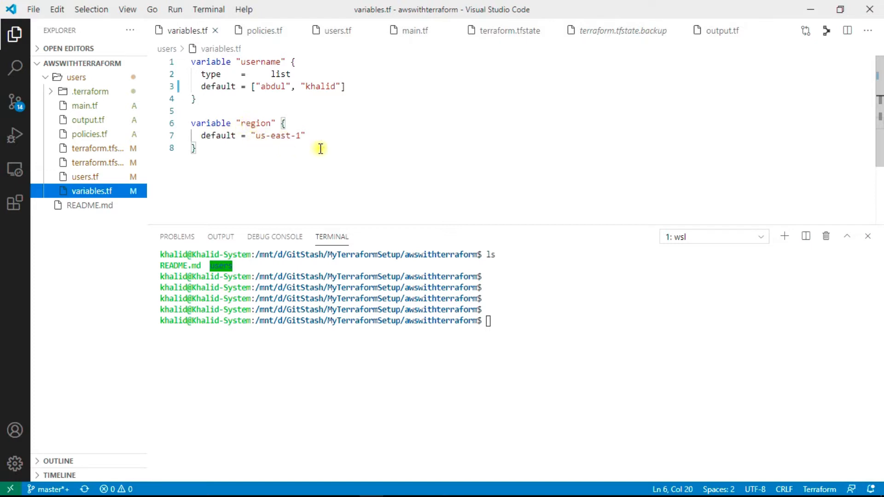
pyautogui.moveTo(294, 145)
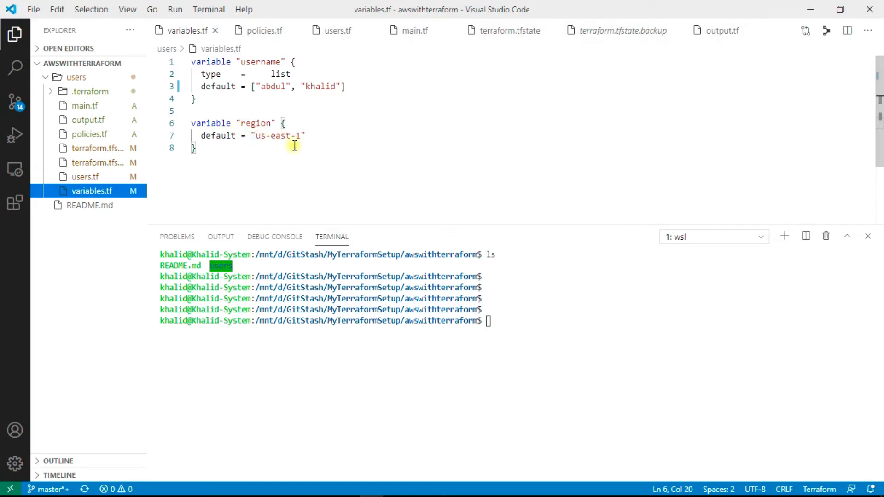
pyautogui.moveTo(303, 143)
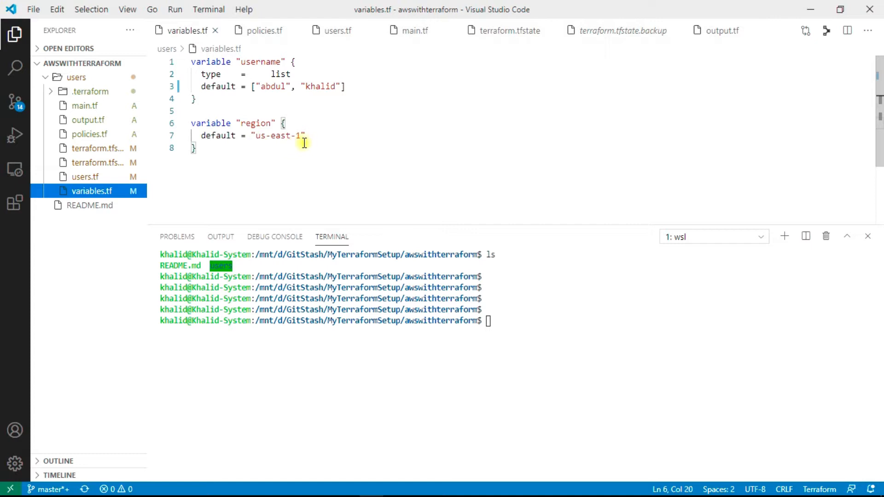
# Review the username variable and the abdul entry, then switch to users.tf
pyautogui.click(197, 62)
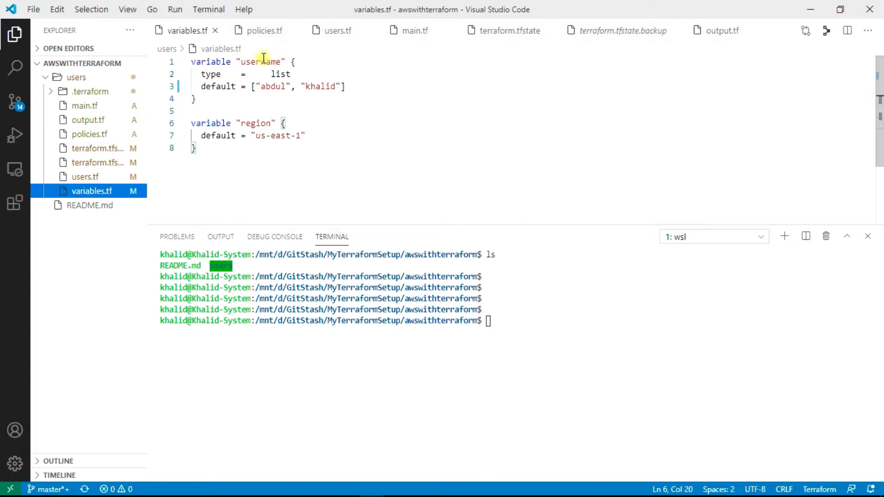
pyautogui.doubleClick(259, 61)
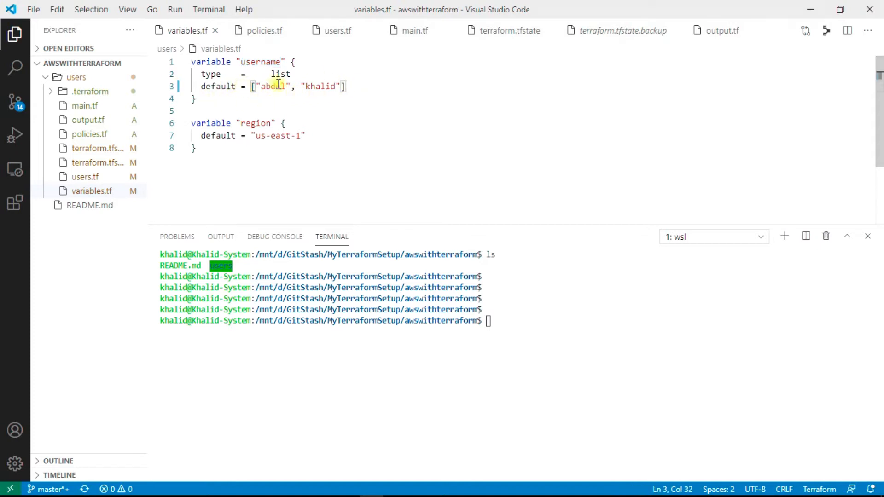
pyautogui.doubleClick(270, 86)
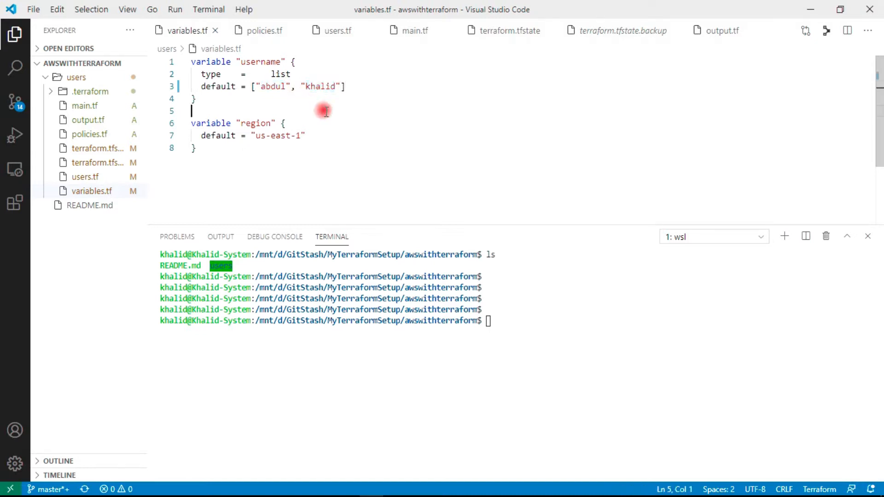
pyautogui.moveTo(277, 74)
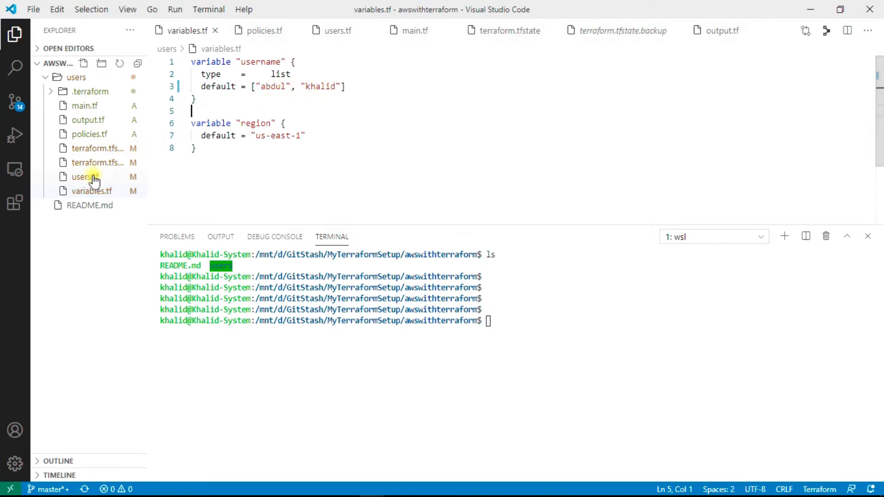
pyautogui.moveTo(84, 177)
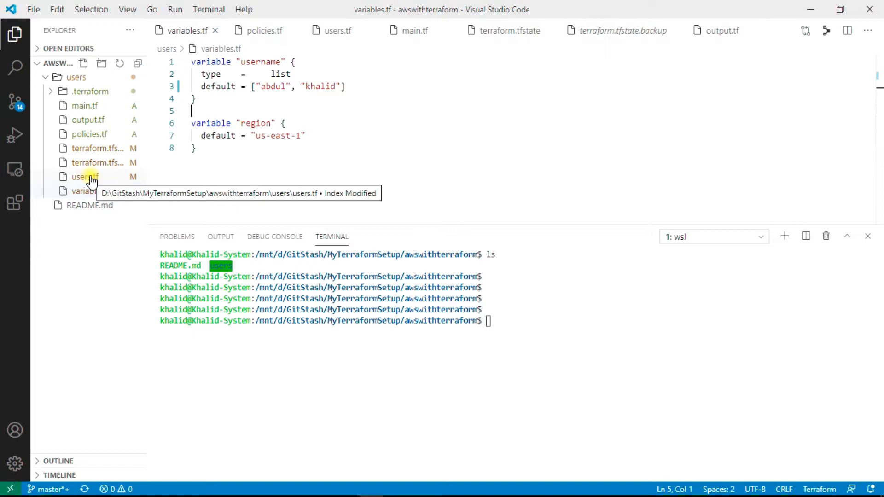
pyautogui.click(85, 177)
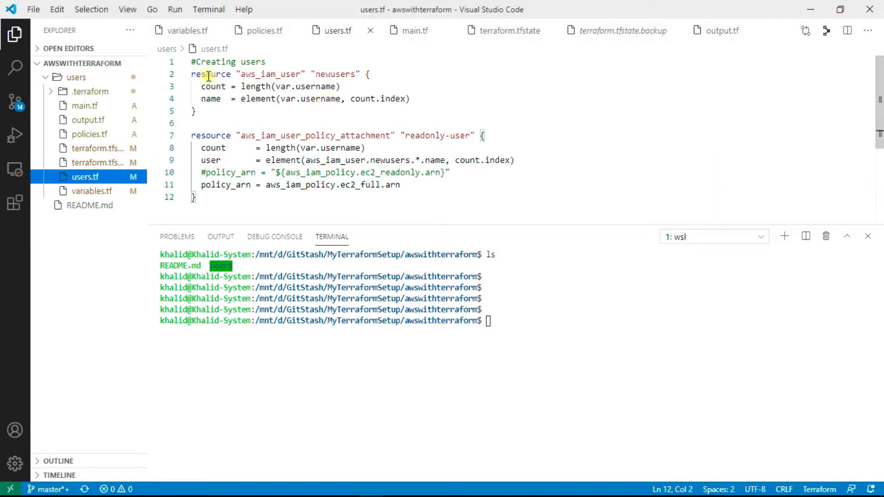
pyautogui.doubleClick(210, 74)
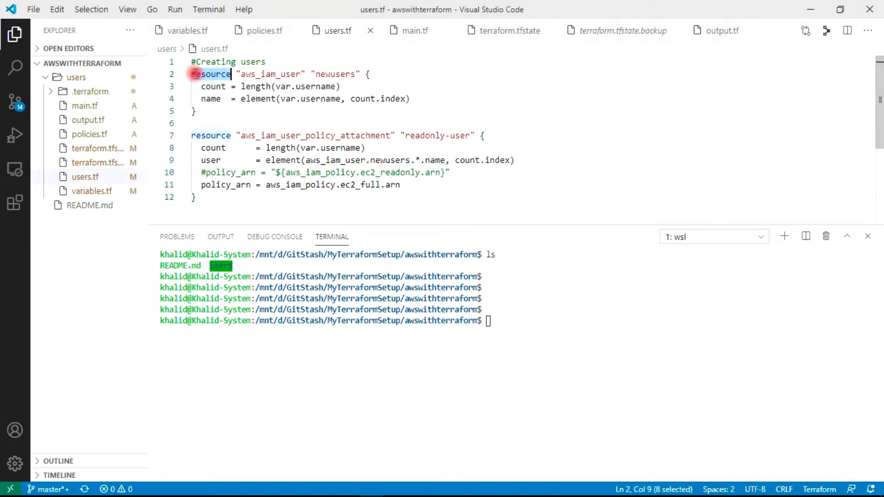
pyautogui.click(252, 73)
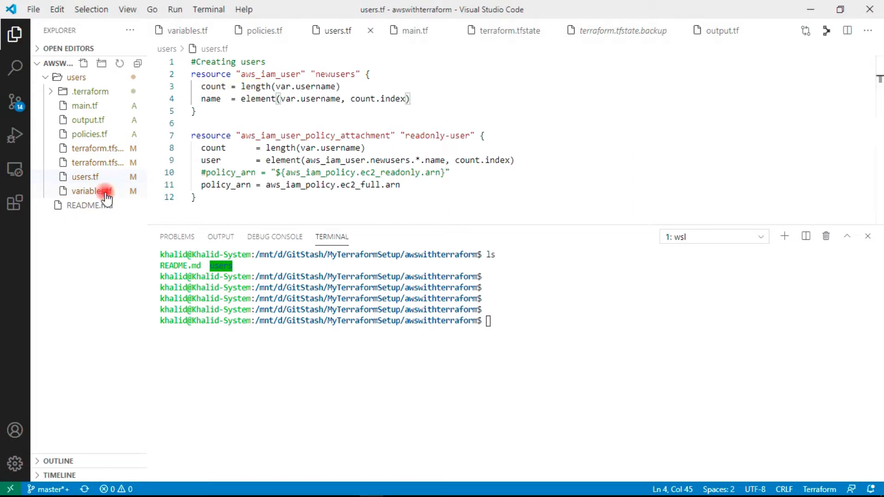
pyautogui.click(92, 190)
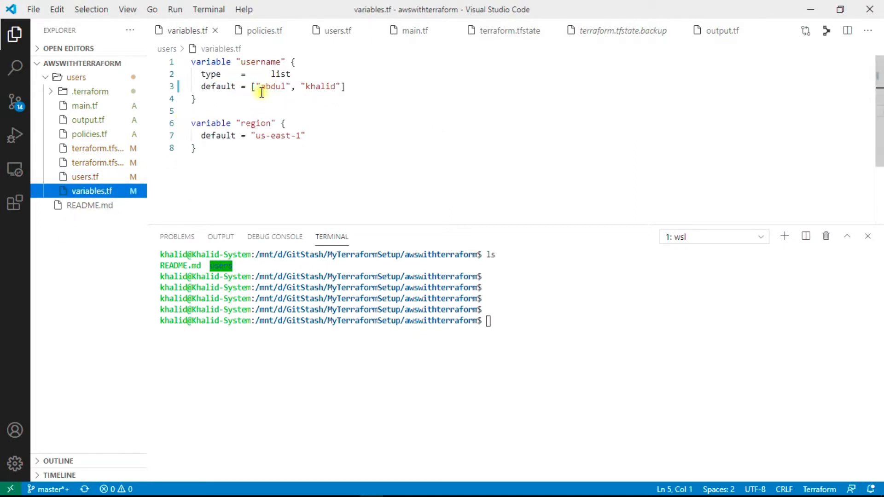
pyautogui.moveTo(85, 177)
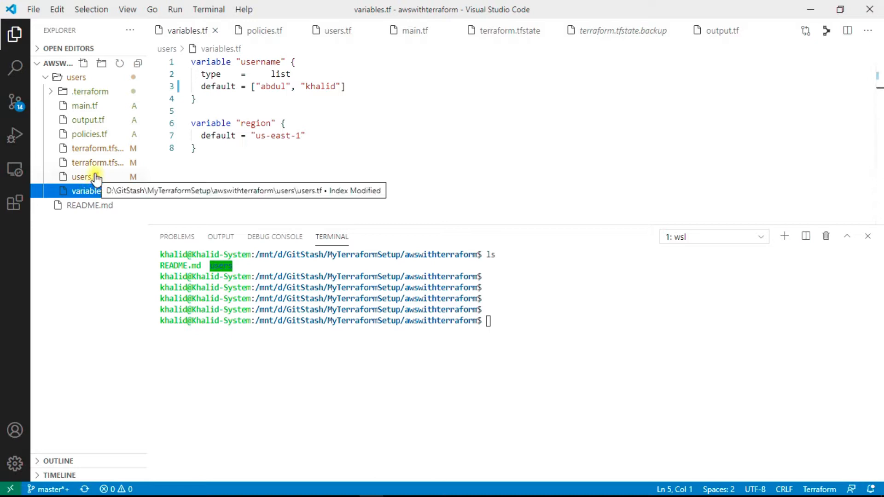
pyautogui.click(84, 176)
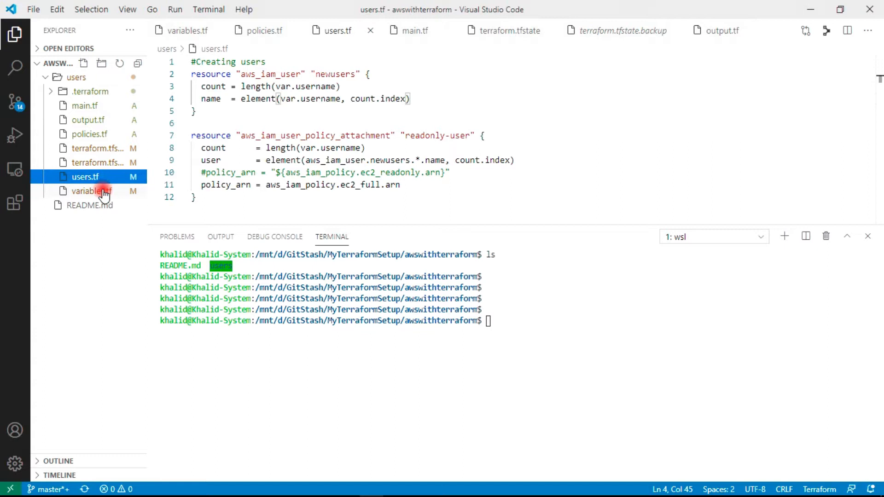
pyautogui.click(90, 190)
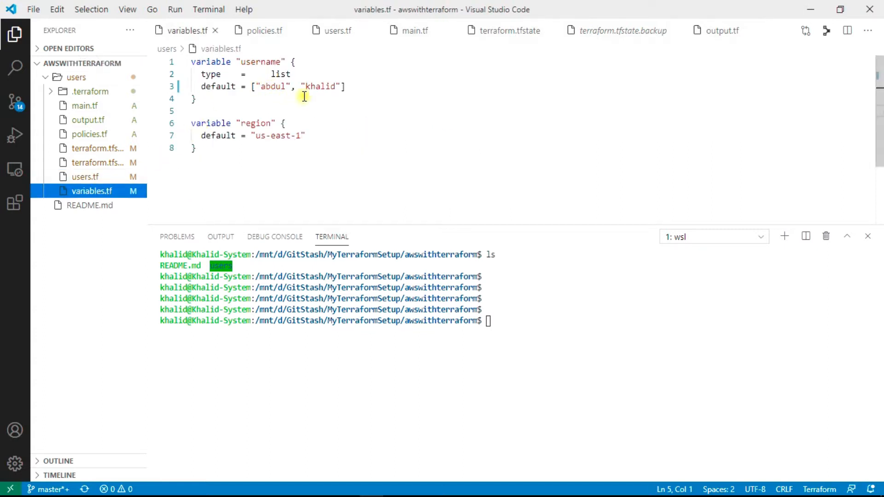
pyautogui.click(98, 162)
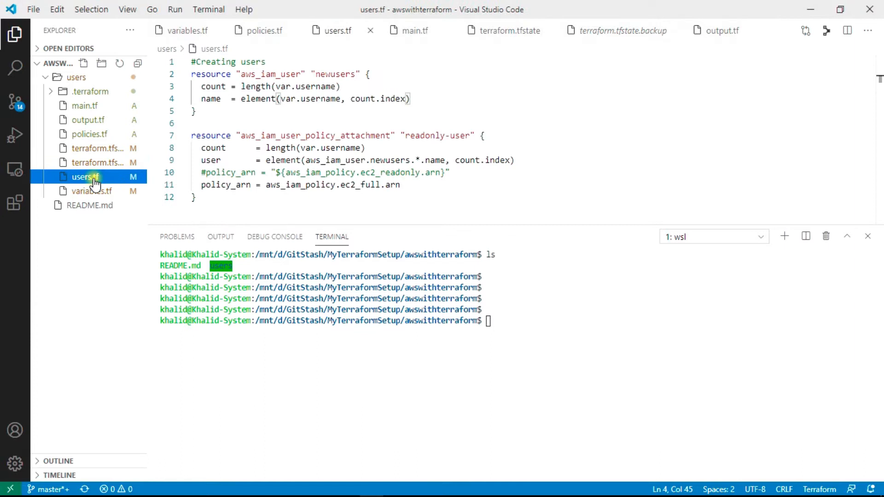
pyautogui.moveTo(90, 191)
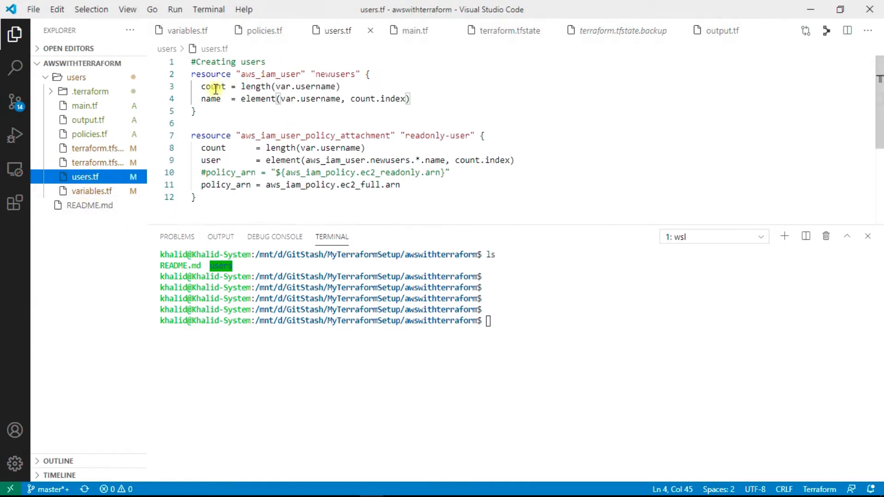
pyautogui.doubleClick(213, 87)
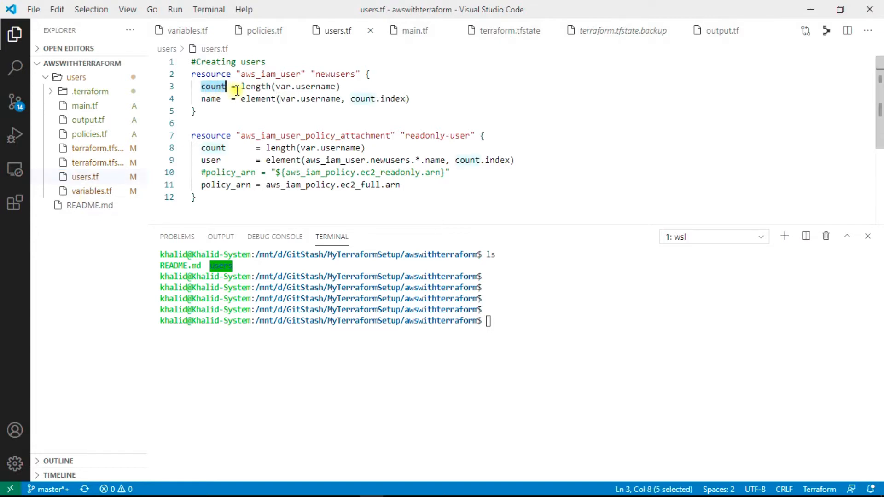
pyautogui.doubleClick(256, 87)
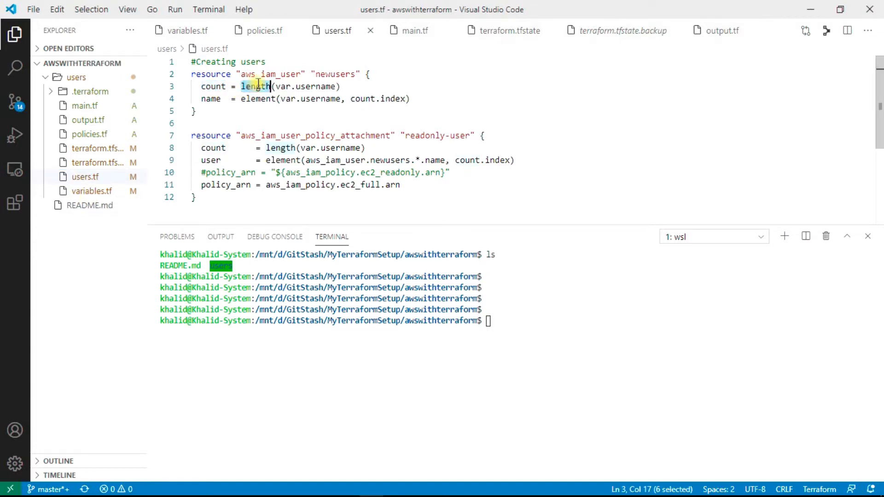
pyautogui.doubleClick(315, 86)
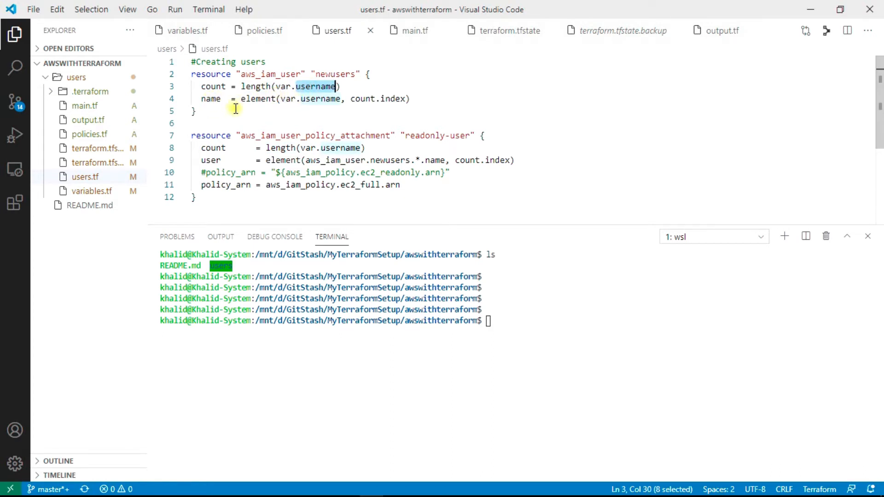
pyautogui.moveTo(391, 99)
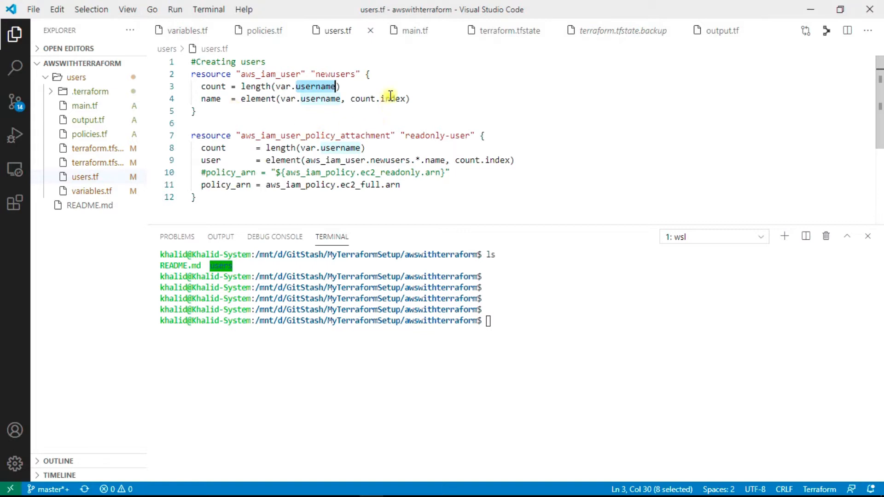
pyautogui.doubleClick(391, 99)
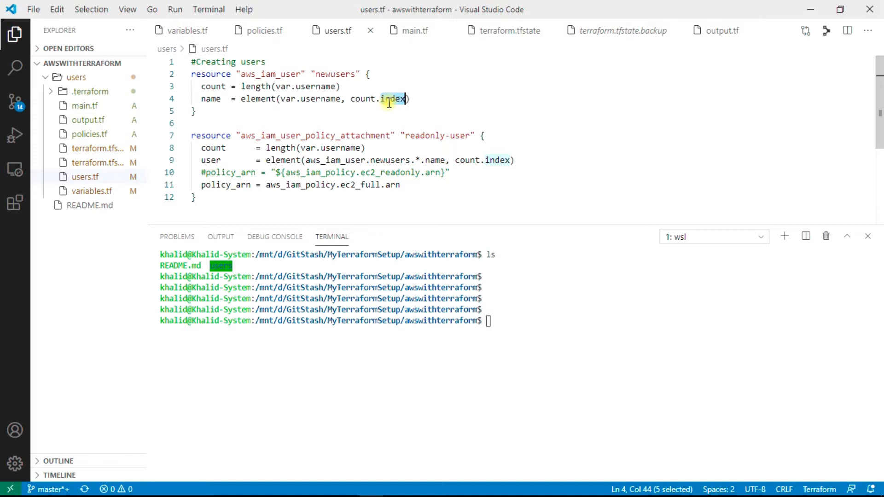
pyautogui.moveTo(389, 99)
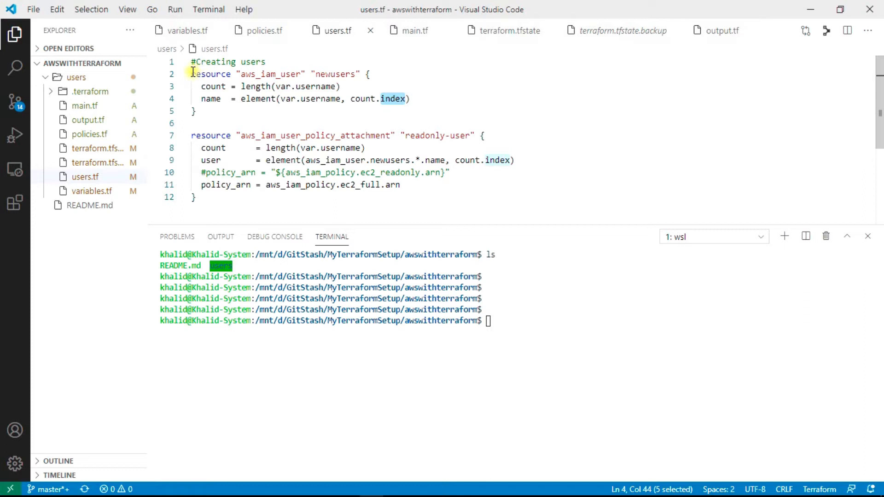
pyautogui.moveTo(192, 73); pyautogui.dragTo(201, 99)
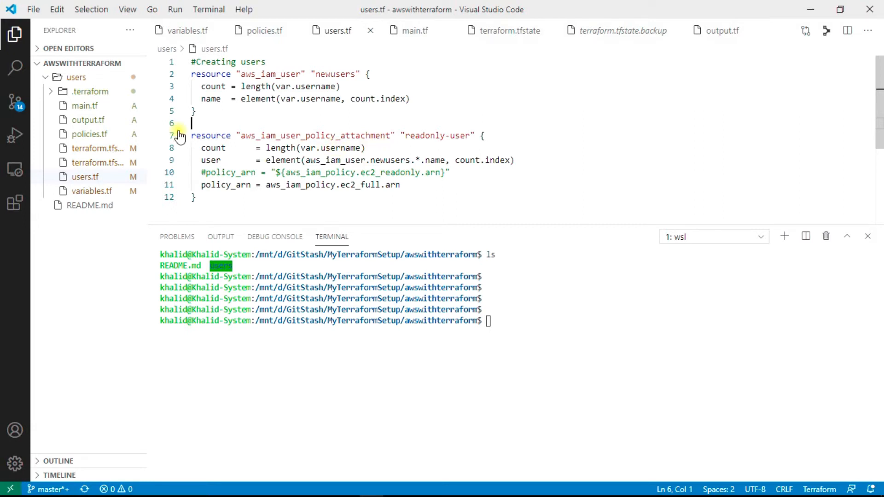
# Switch to policies.tf and give the ec2_full policy code more room on screen
pyautogui.click(88, 134)
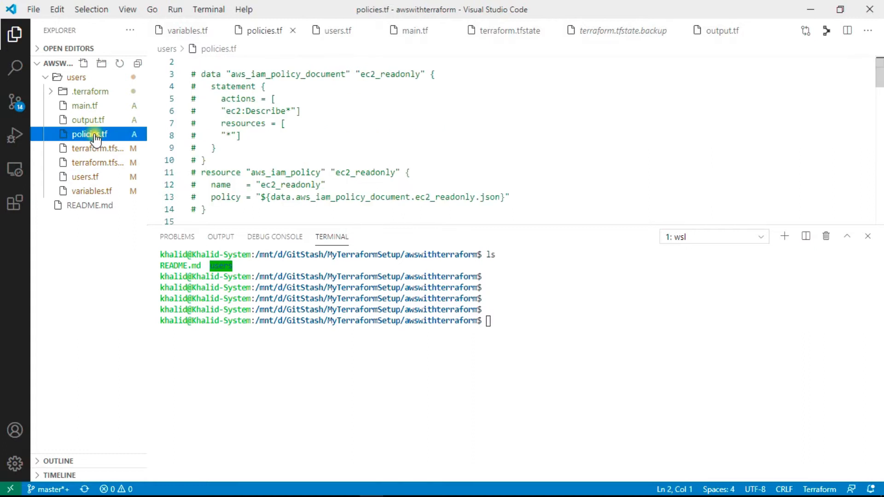
pyautogui.scroll(-3)
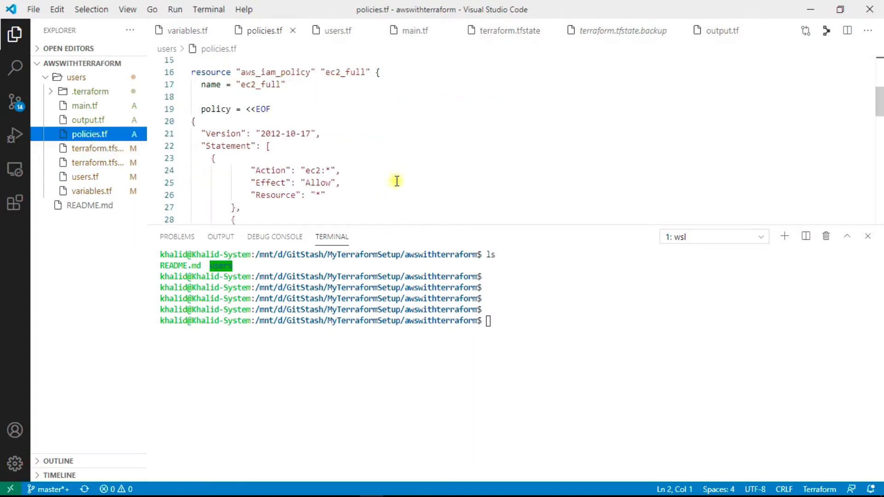
pyautogui.moveTo(403, 223)
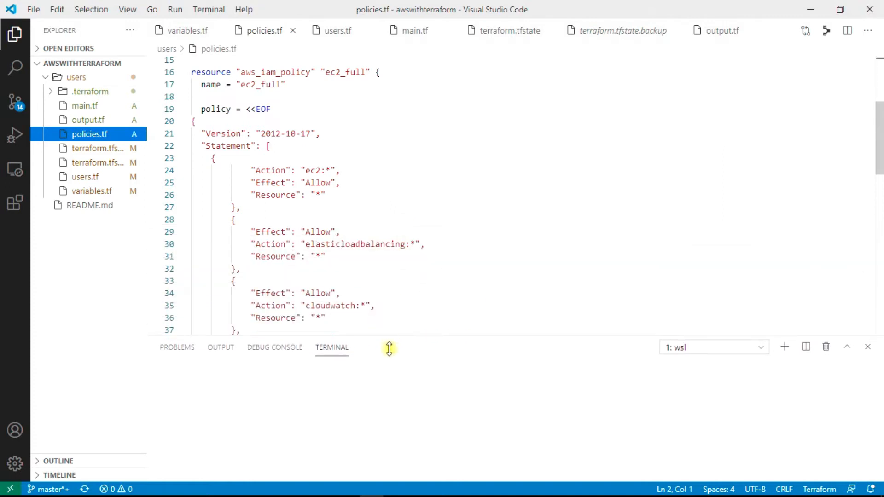
pyautogui.moveTo(388, 348); pyautogui.dragTo(393, 425)
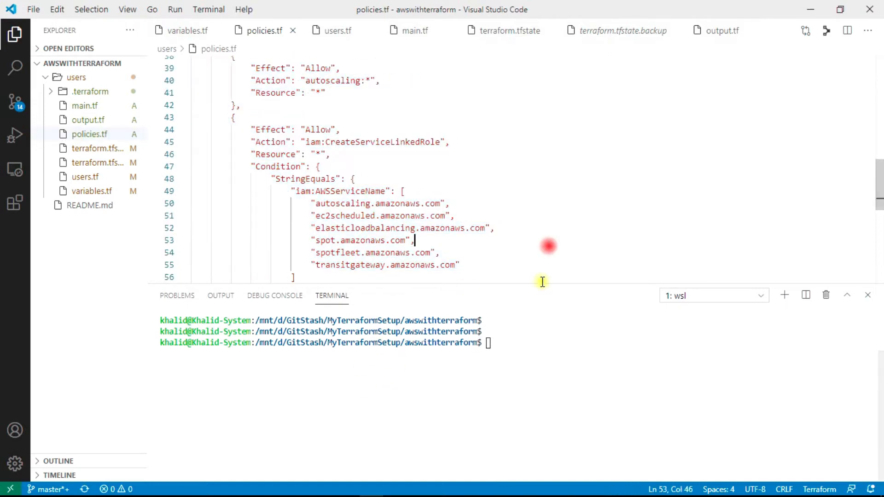
pyautogui.moveTo(539, 282)
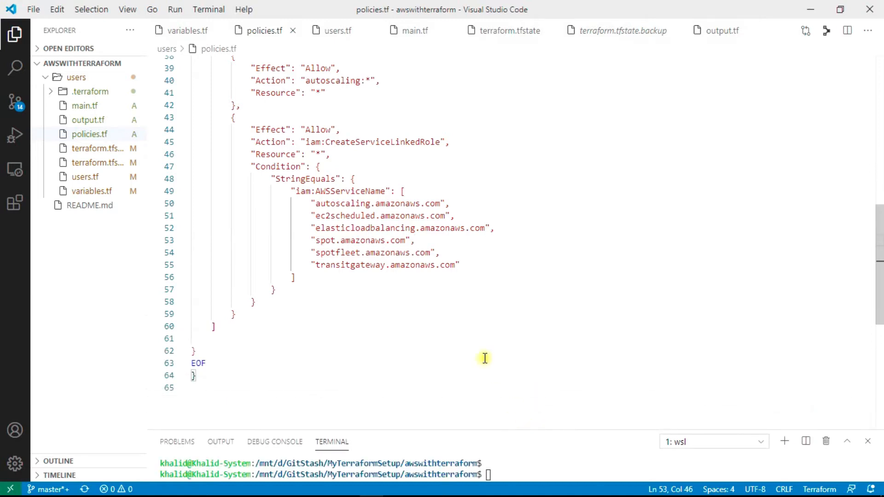
pyautogui.scroll(3)
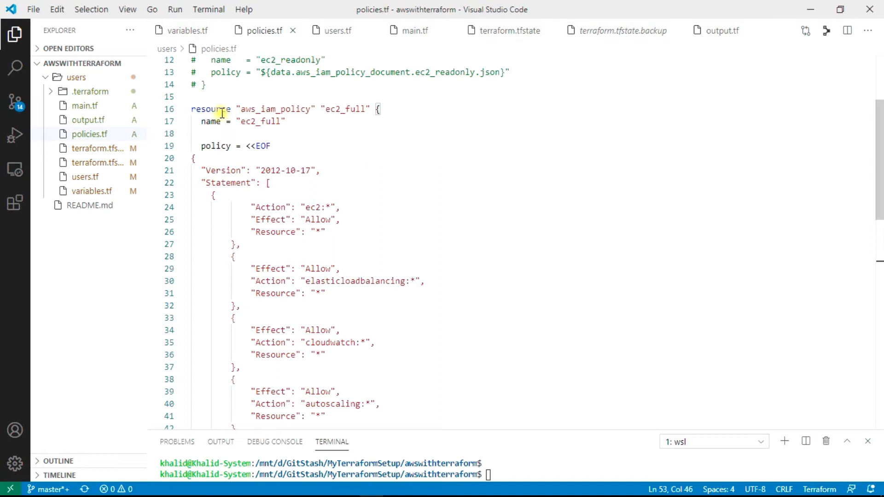
pyautogui.moveTo(296, 109)
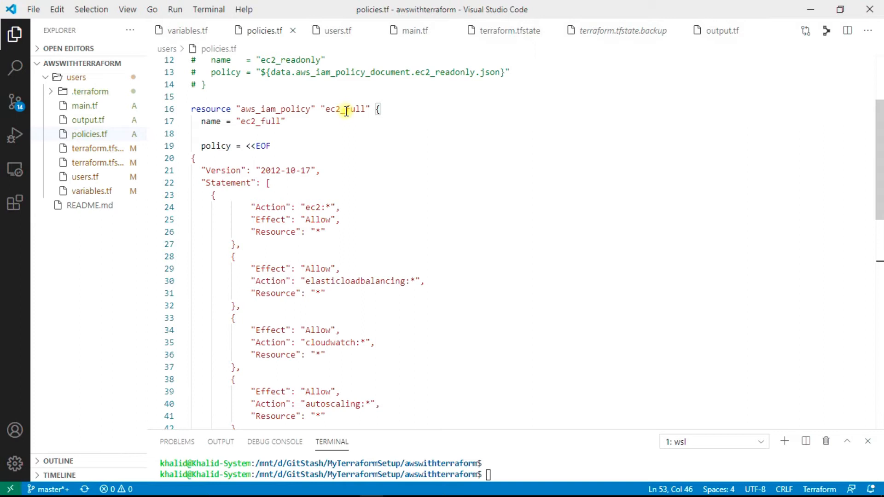
pyautogui.moveTo(350, 144)
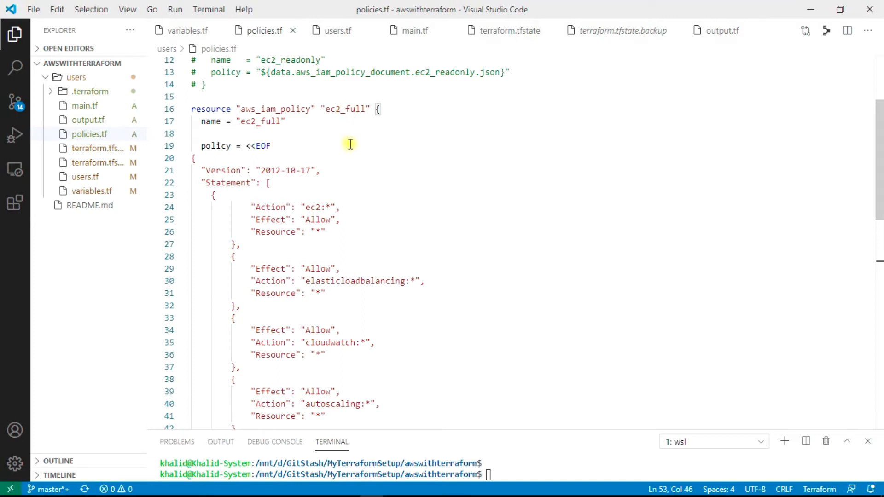
pyautogui.moveTo(212, 122)
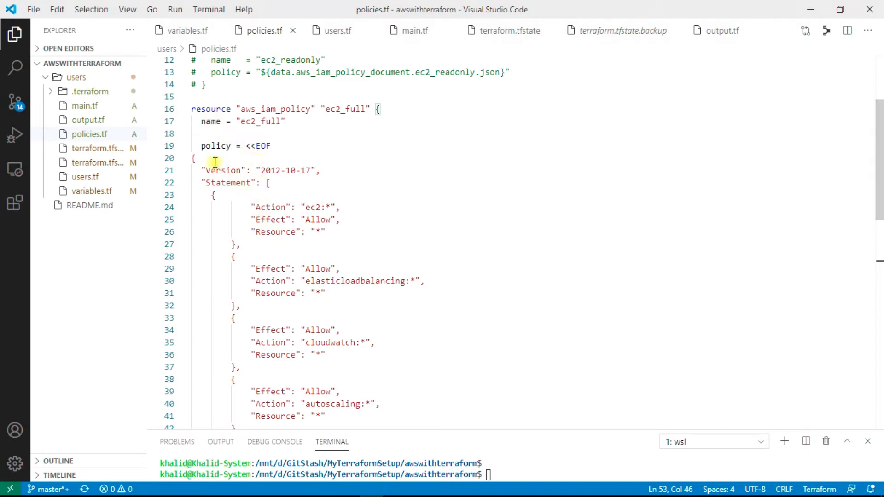
pyautogui.moveTo(216, 145)
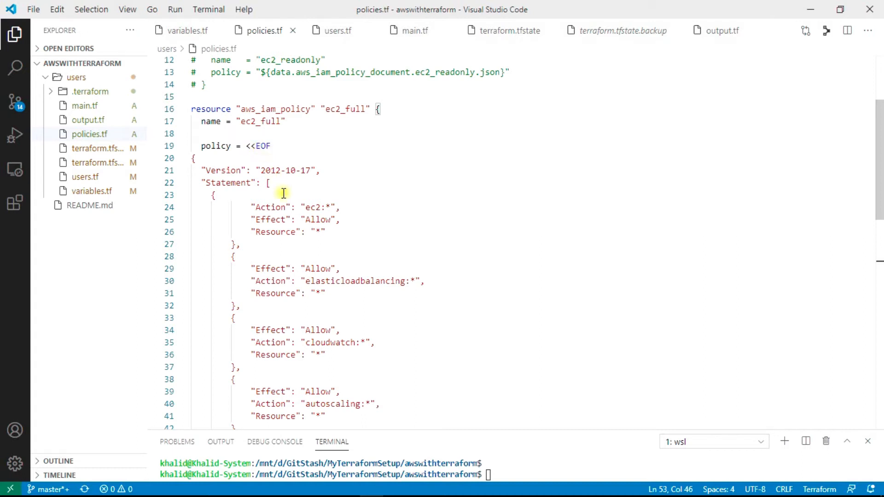
# Scroll through the ec2_full policy's JSON statements down to EOF
pyautogui.scroll(-3)
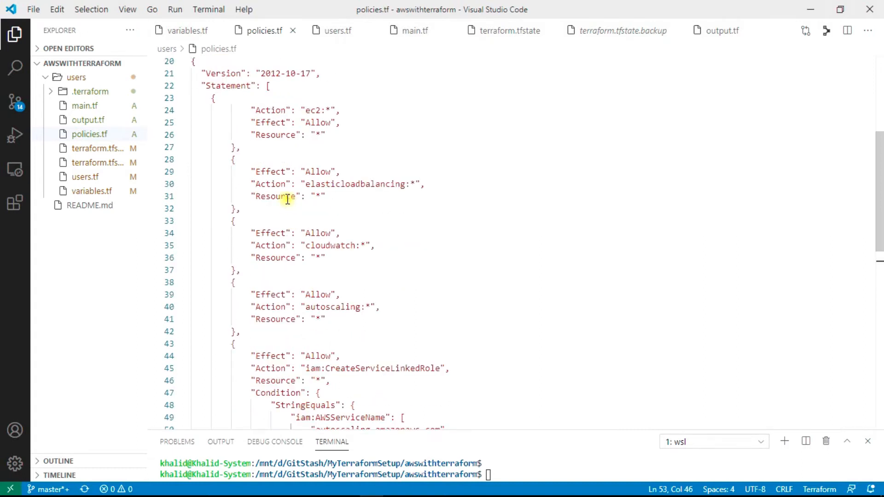
pyautogui.scroll(-3)
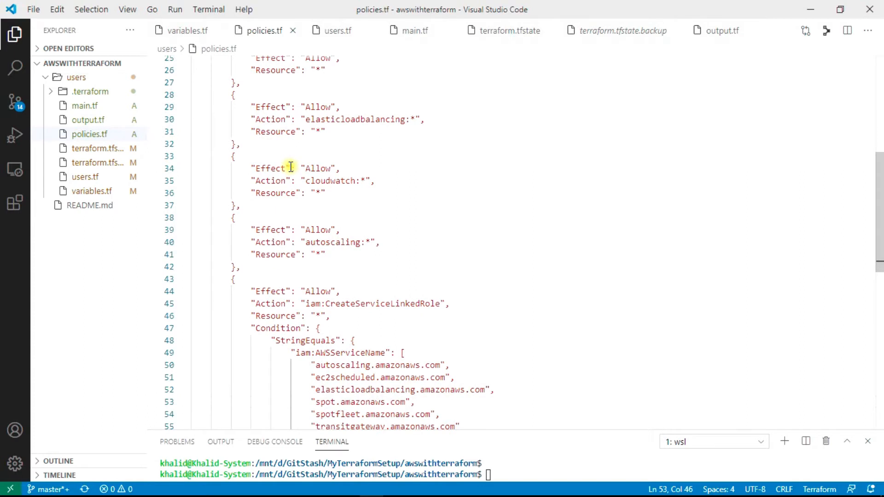
pyautogui.scroll(-3)
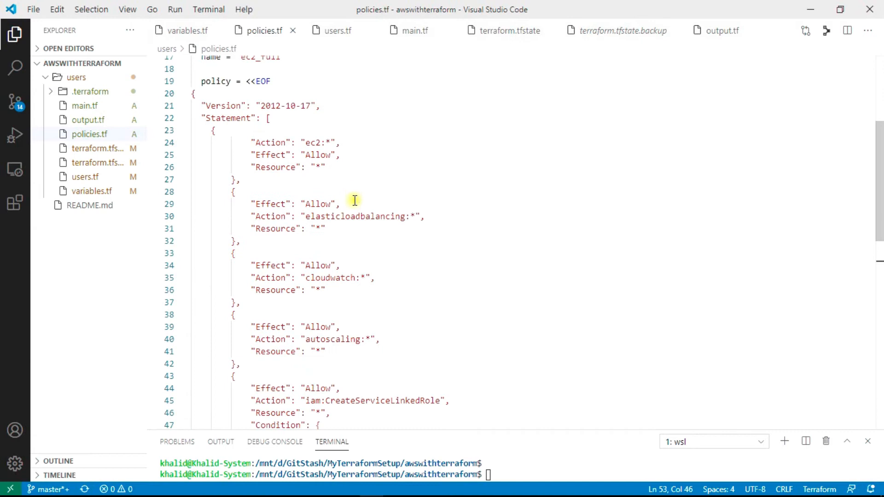
pyautogui.scroll(-3)
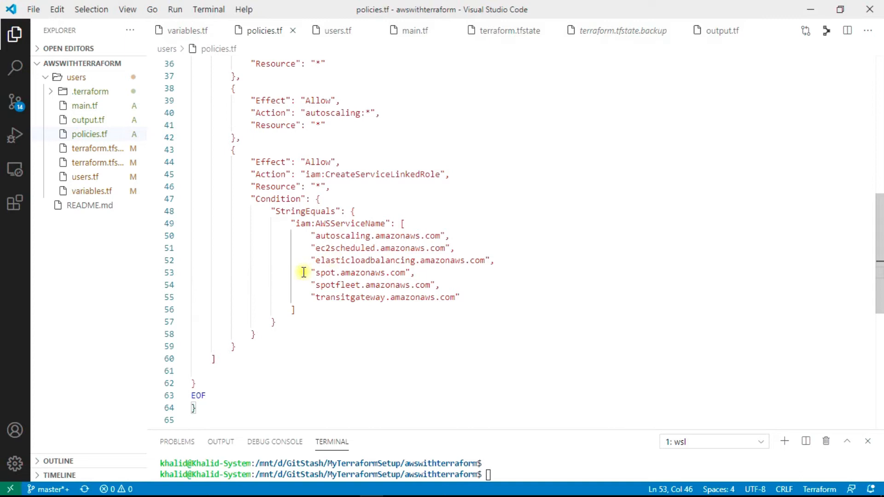
pyautogui.moveTo(235, 373)
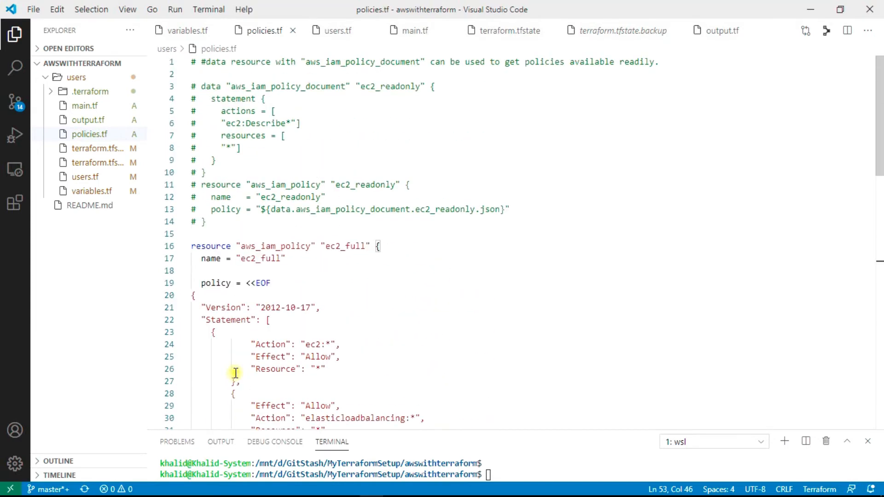
pyautogui.moveTo(237, 62)
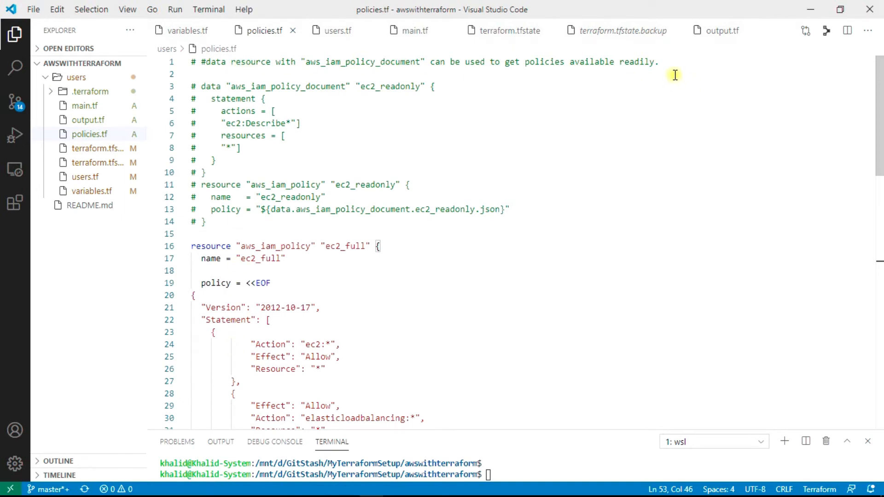
pyautogui.moveTo(456, 162)
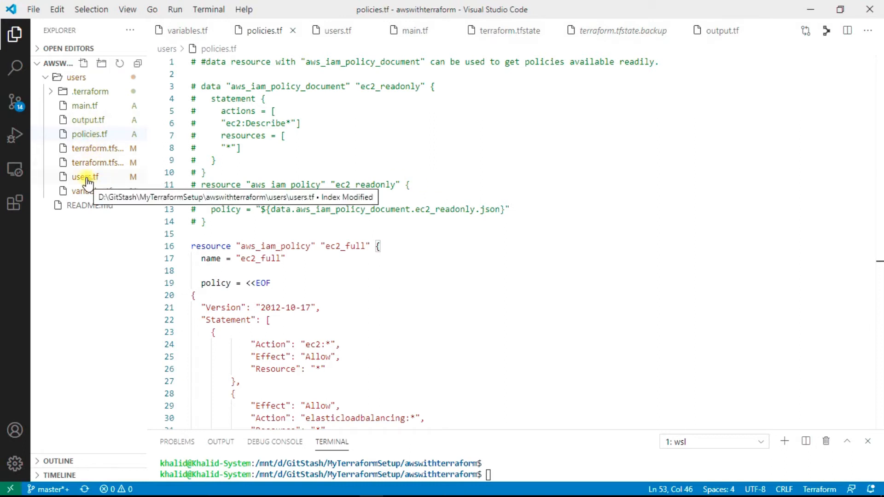
# Rename the policy attachment resource in users.tf from readonly-user to ec2-user-full
pyautogui.click(85, 176)
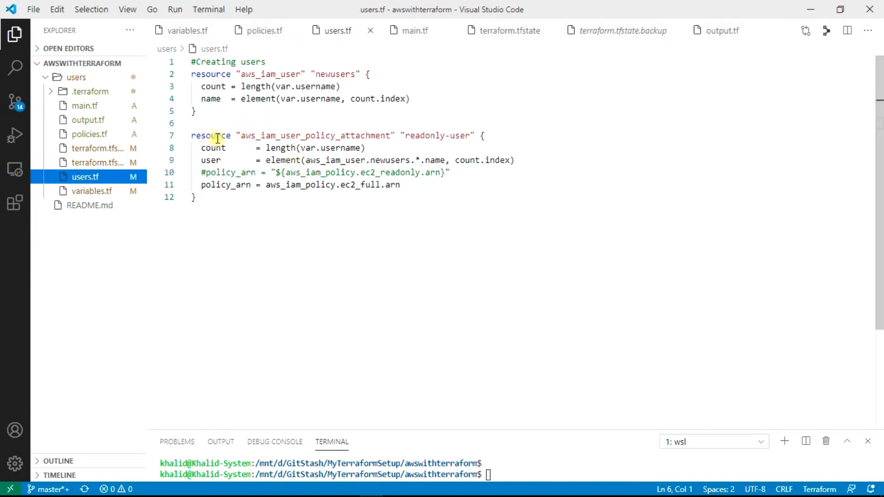
pyautogui.moveTo(406, 144)
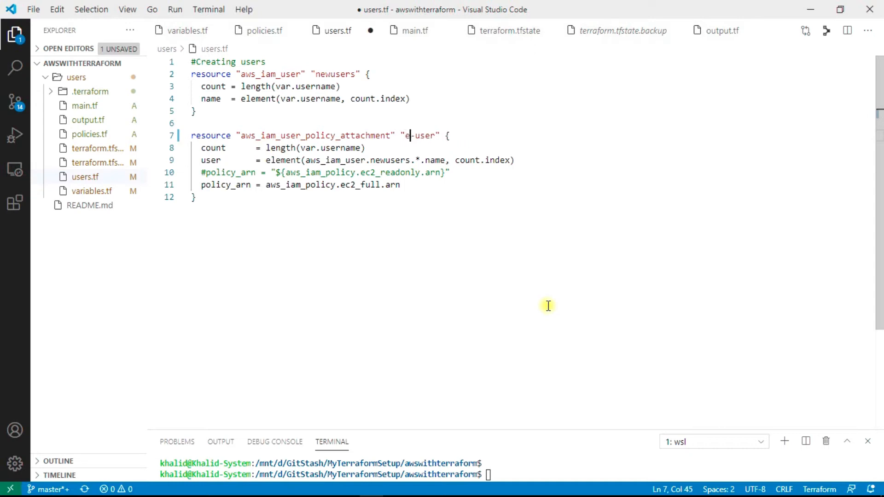
pyautogui.write('c2')
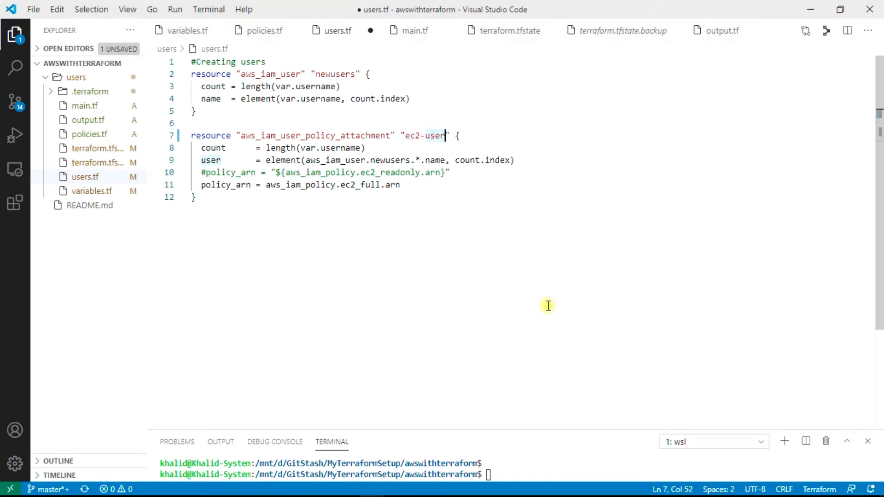
pyautogui.write('-full')
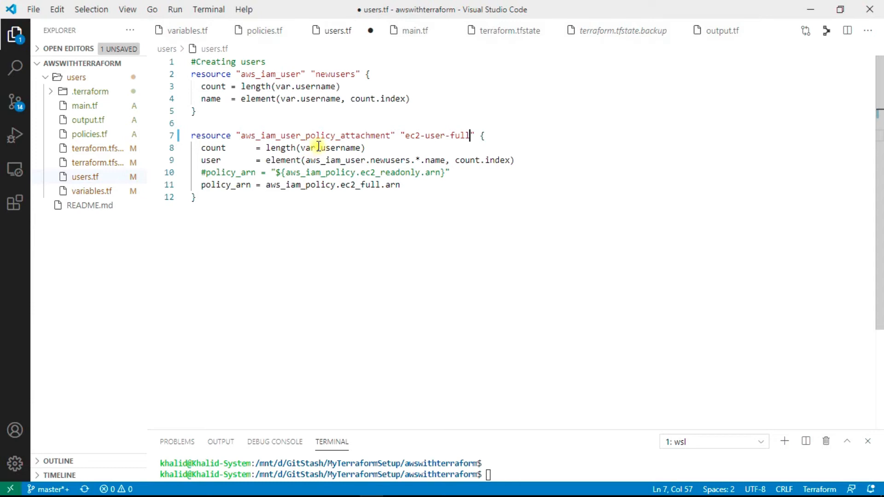
pyautogui.moveTo(334, 173)
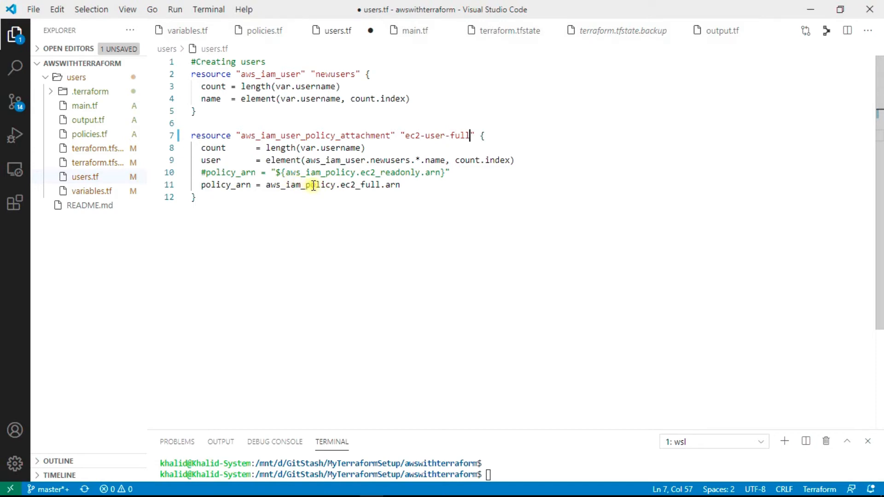
pyautogui.moveTo(84, 106)
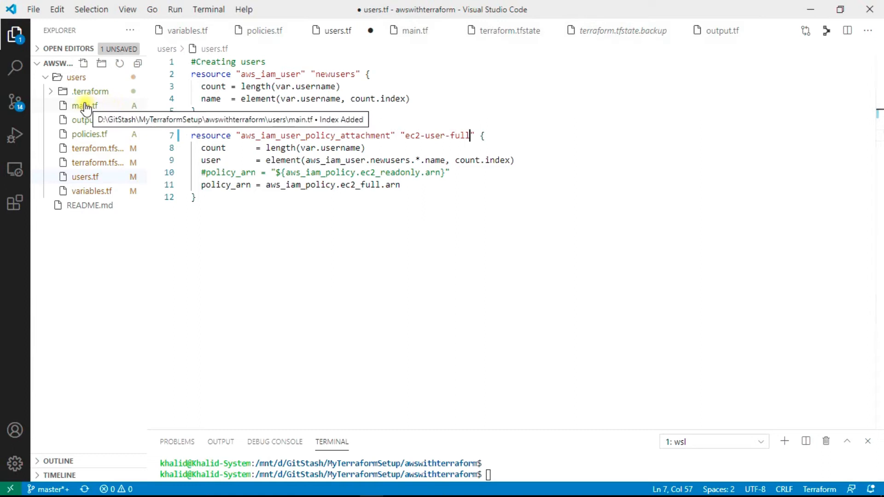
# Browse main.tf, variables.tf and users.tf, then land on output.tf with the user_arn output
pyautogui.click(85, 105)
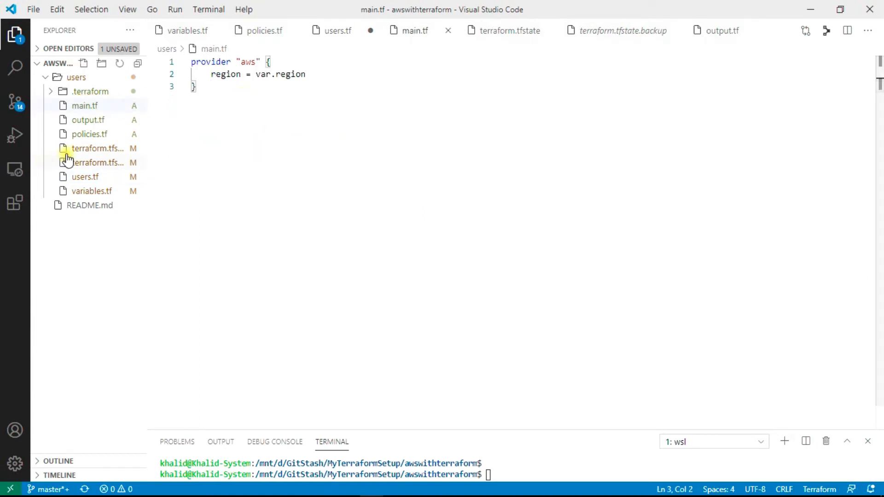
pyautogui.click(91, 190)
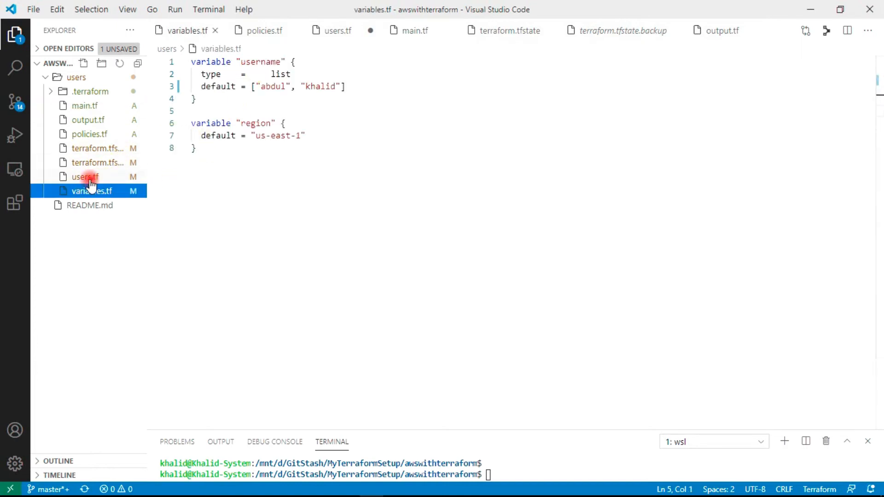
pyautogui.click(85, 177)
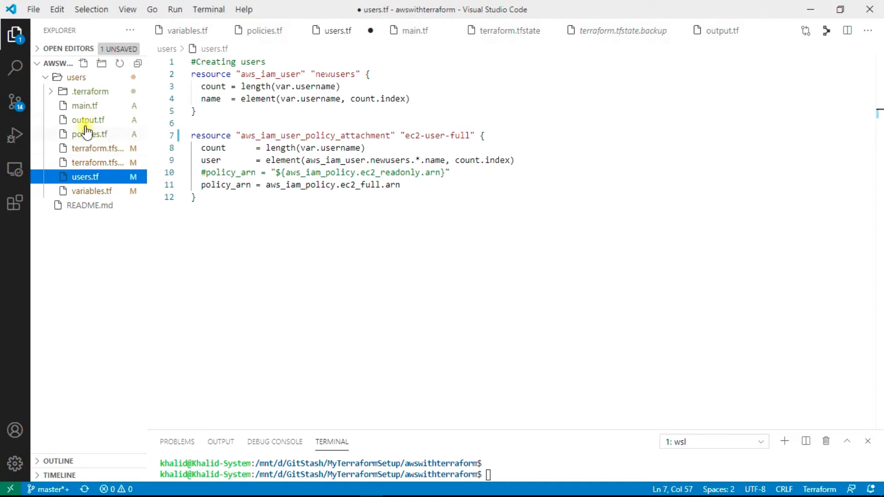
pyautogui.moveTo(89, 120)
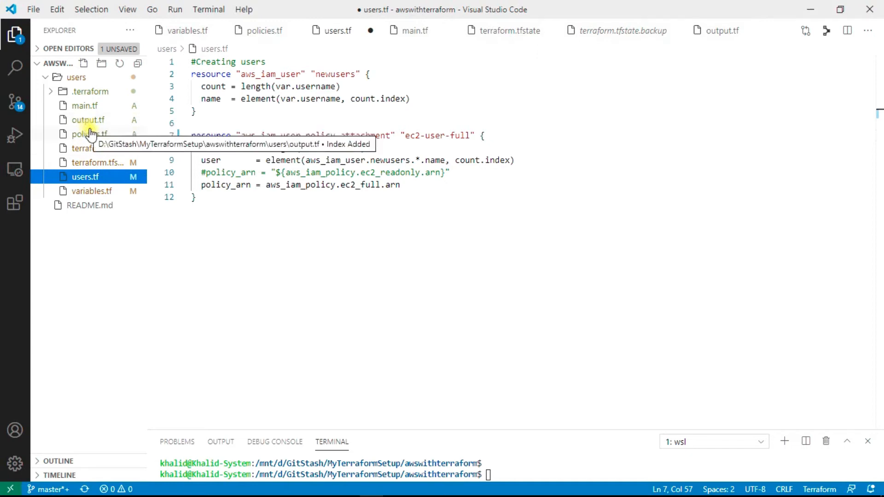
pyautogui.click(88, 134)
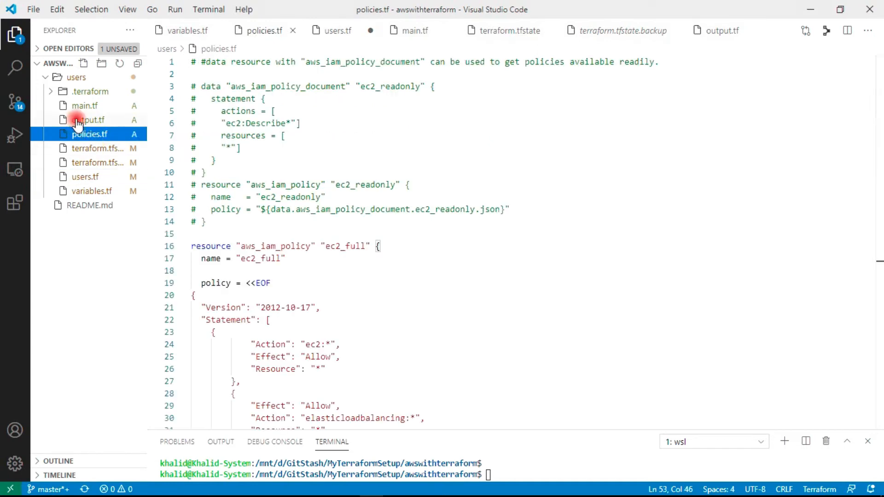
pyautogui.click(89, 119)
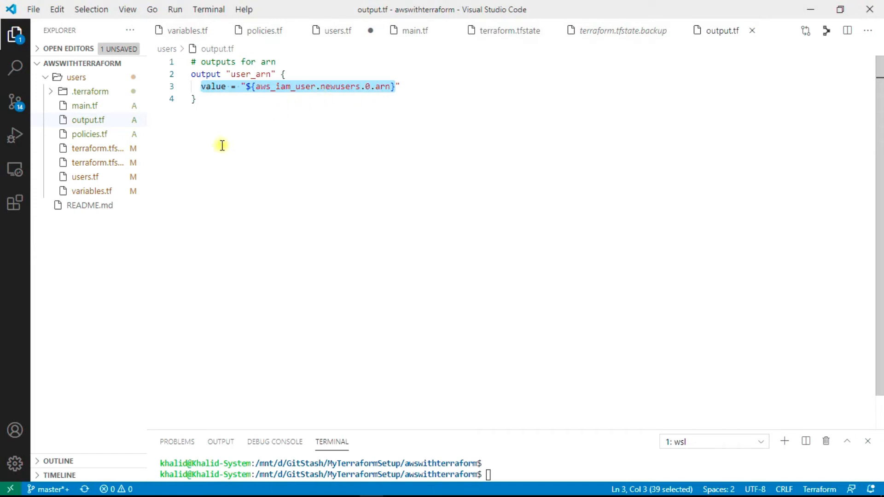
# Deselect the value line in output.tf before enlarging the terminal
pyautogui.click(195, 99)
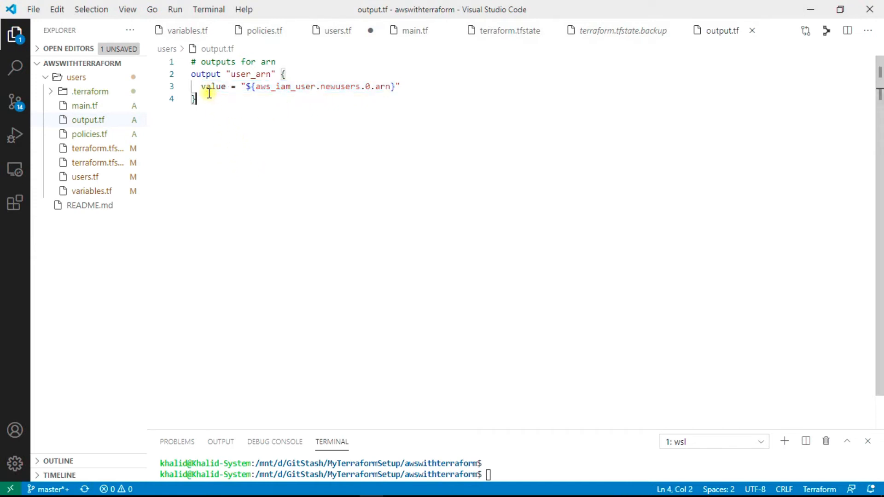
pyautogui.moveTo(247, 157)
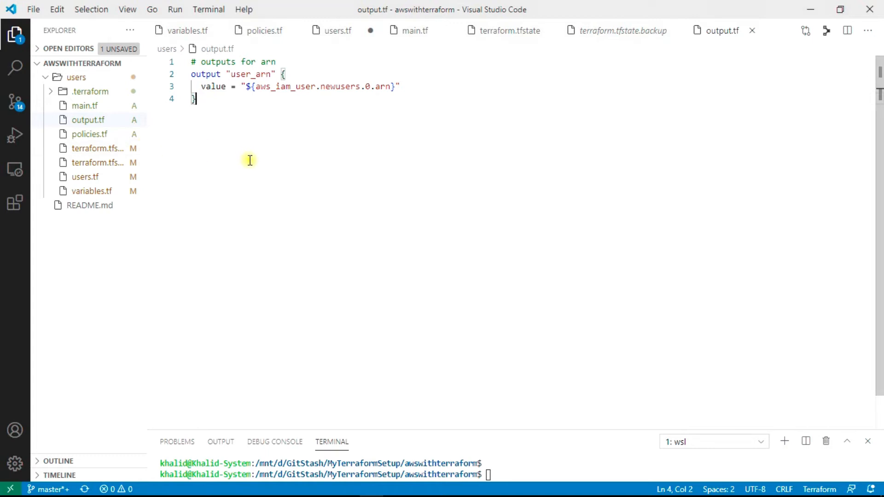
pyautogui.moveTo(225, 96)
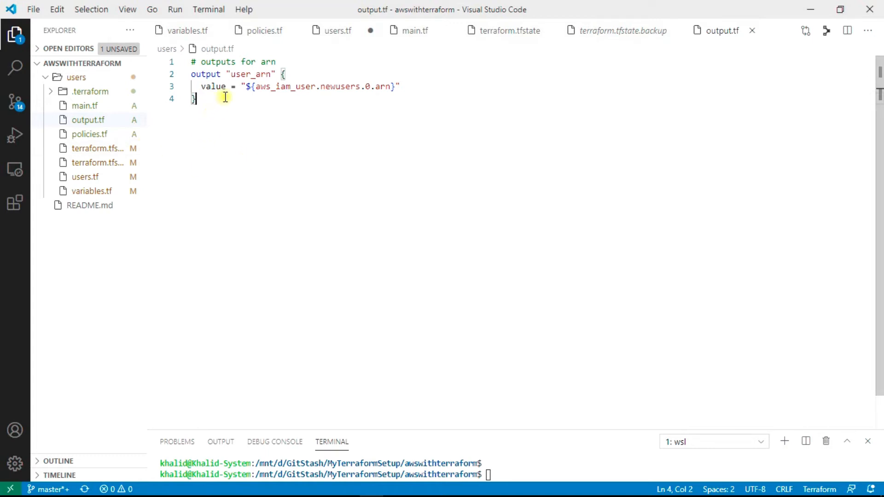
pyautogui.moveTo(273, 102)
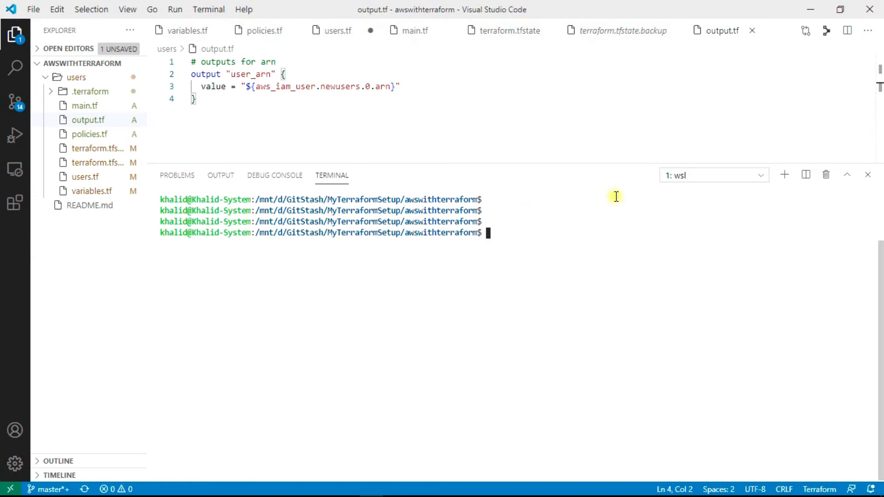
pyautogui.moveTo(600, 245)
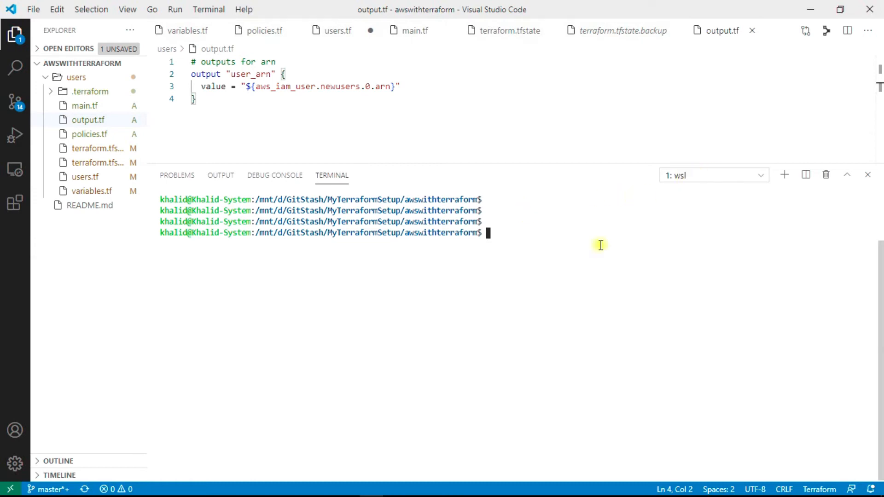
pyautogui.moveTo(697, 246)
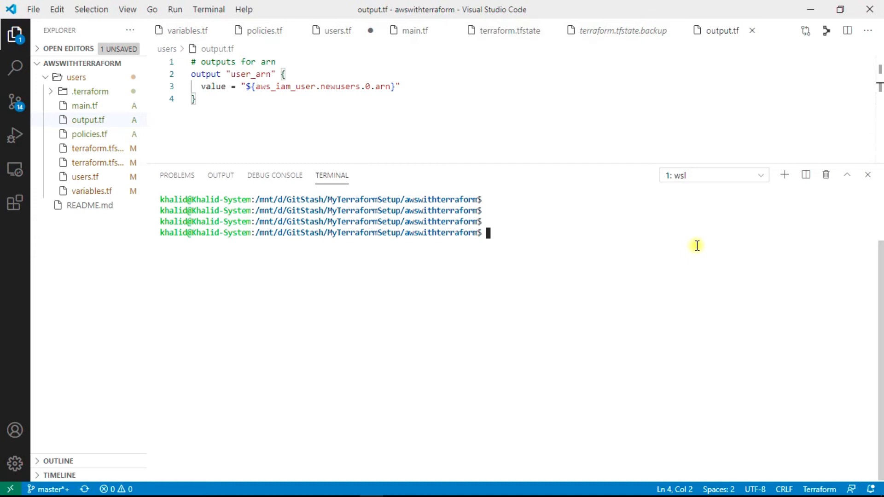
# Confirm Terraform v0.12.18 with terraform -v and list the project folder
pyautogui.write('terr')
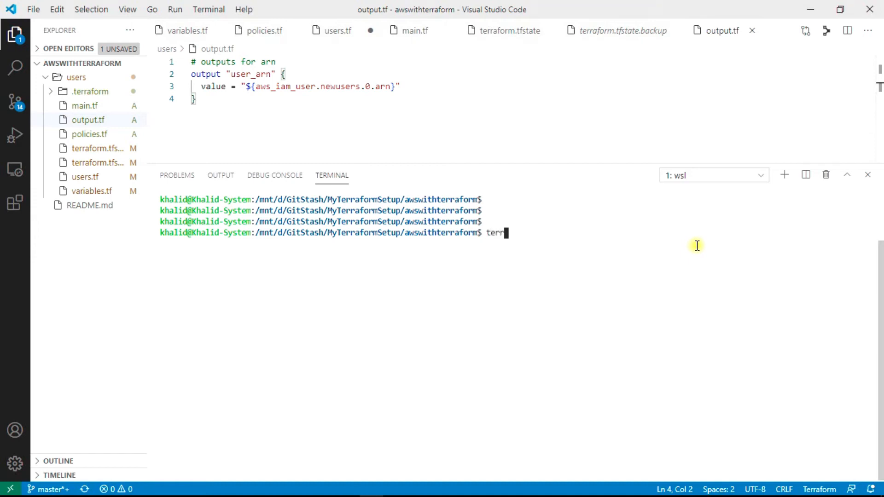
pyautogui.write('aform -v')
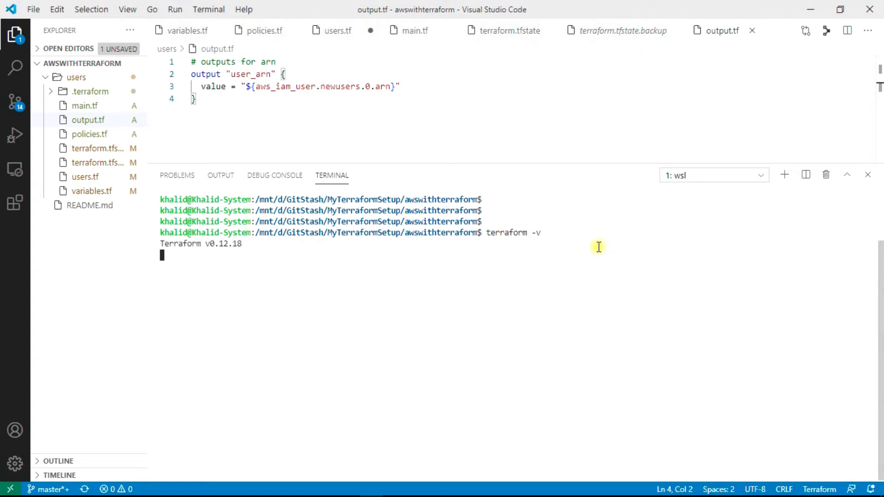
pyautogui.moveTo(264, 251)
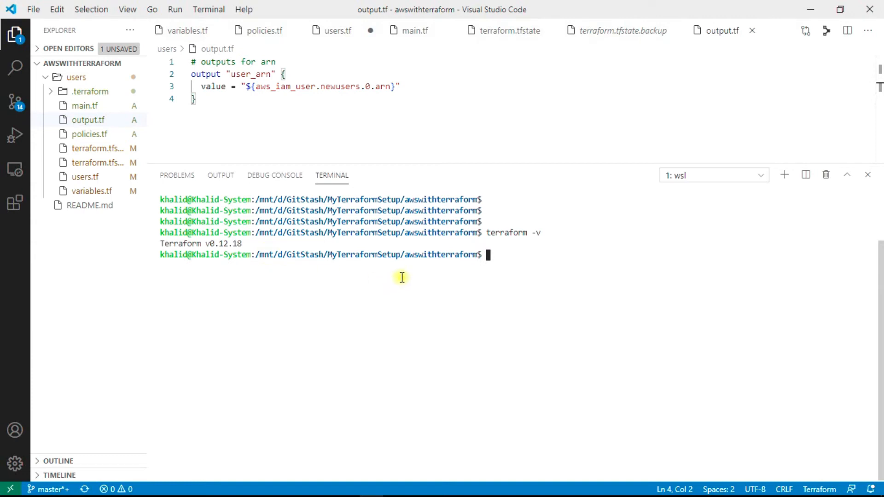
pyautogui.write('ls')
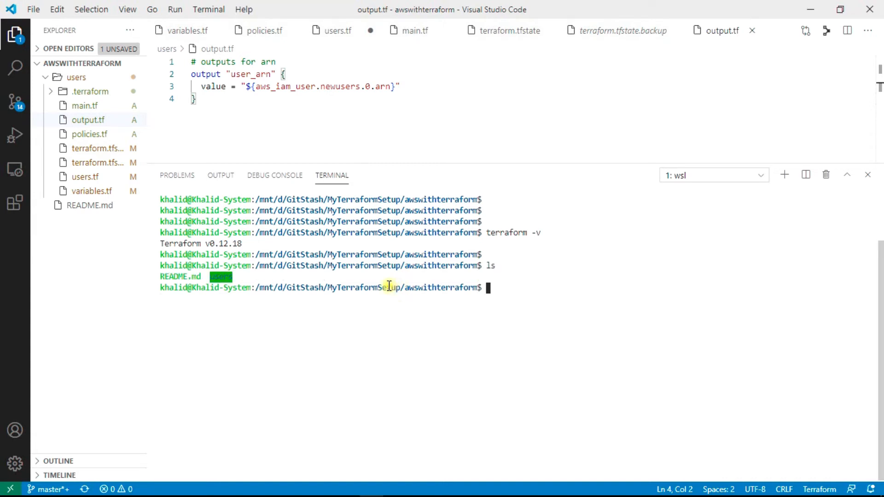
pyautogui.moveTo(268, 303)
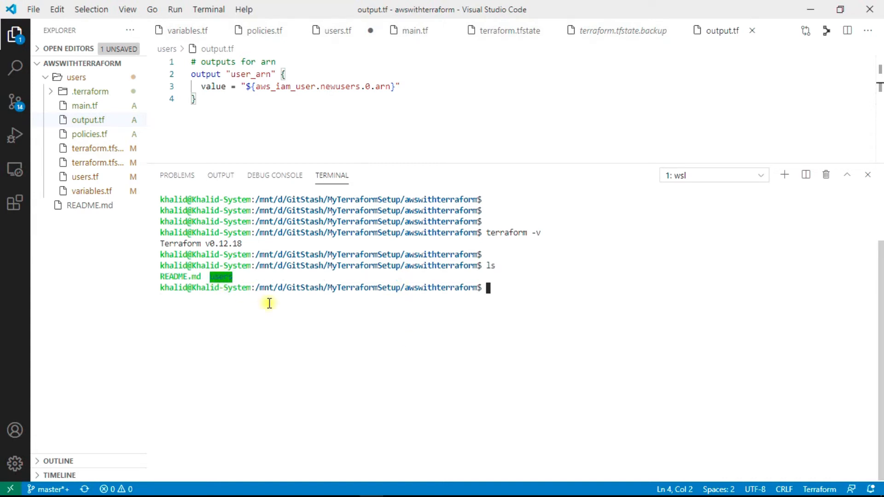
# Move into the users/ folder, list its config files, and start the next terraform command
pyautogui.write('cd us')
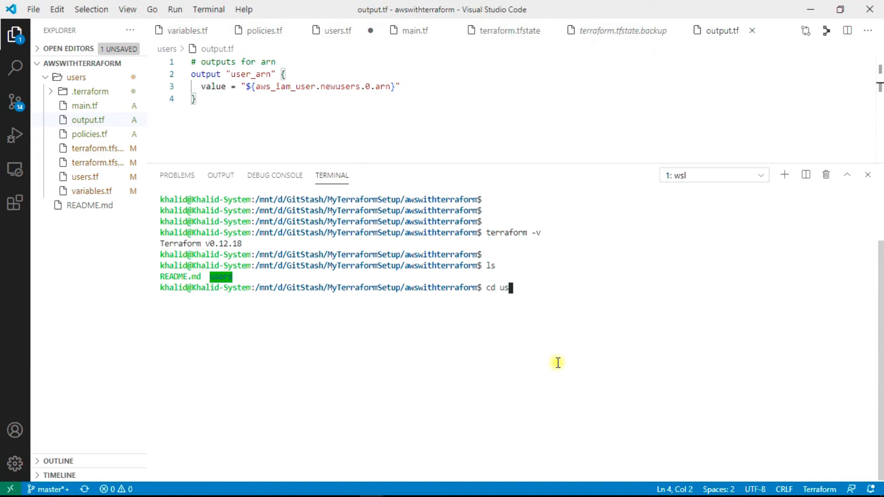
pyautogui.write('ers/')
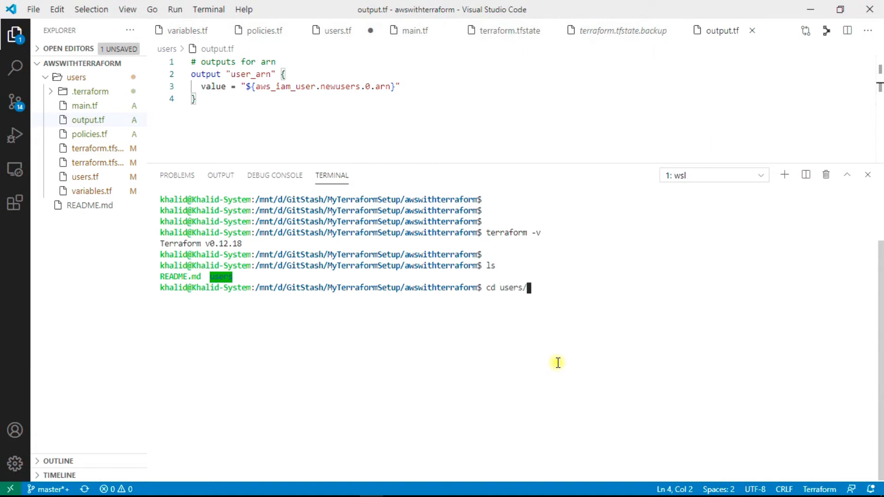
pyautogui.write('ls')
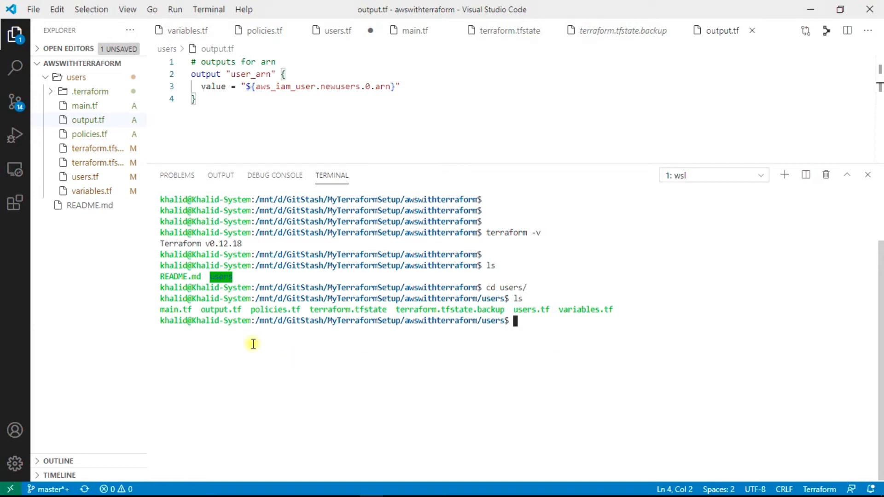
pyautogui.moveTo(509, 310)
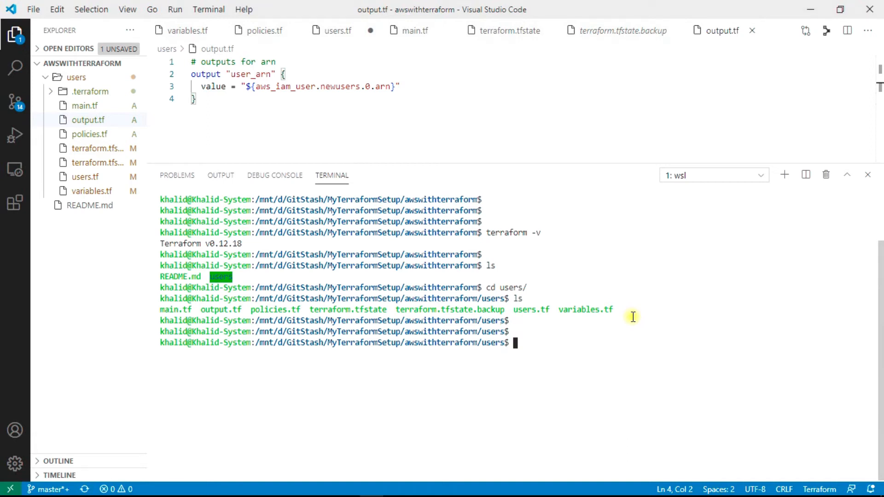
pyautogui.write('terr')
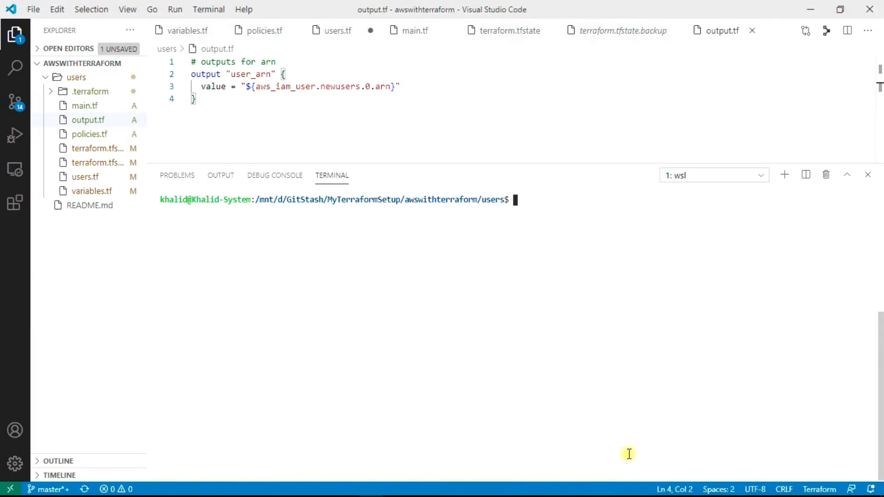
# Run terraform plan -out=user.tfplan in the users folder
pyautogui.write('te')
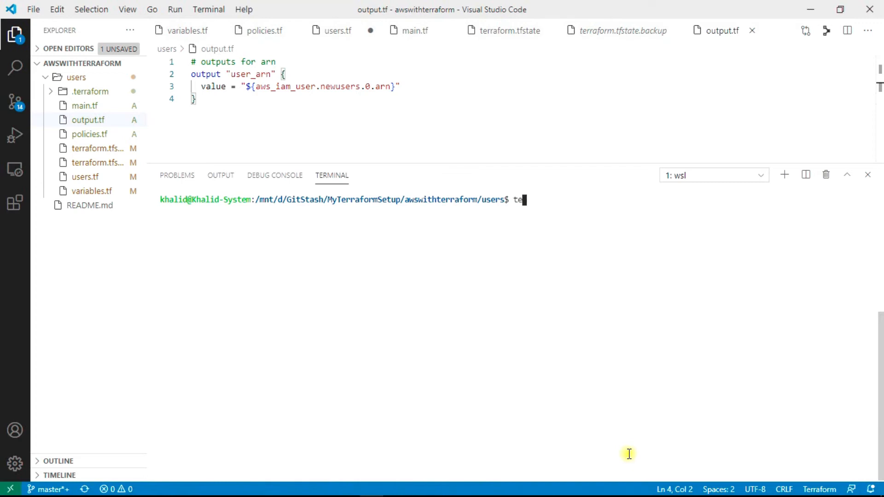
pyautogui.write('rraform plan -ou')
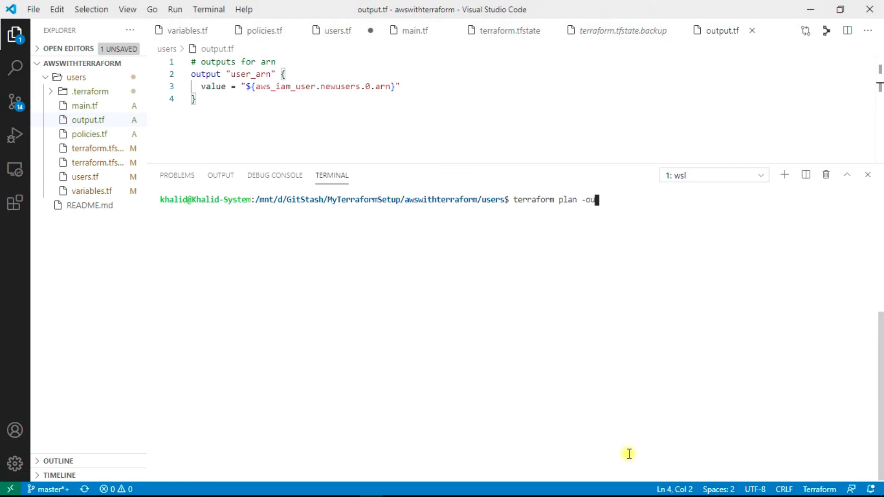
pyautogui.write('t=')
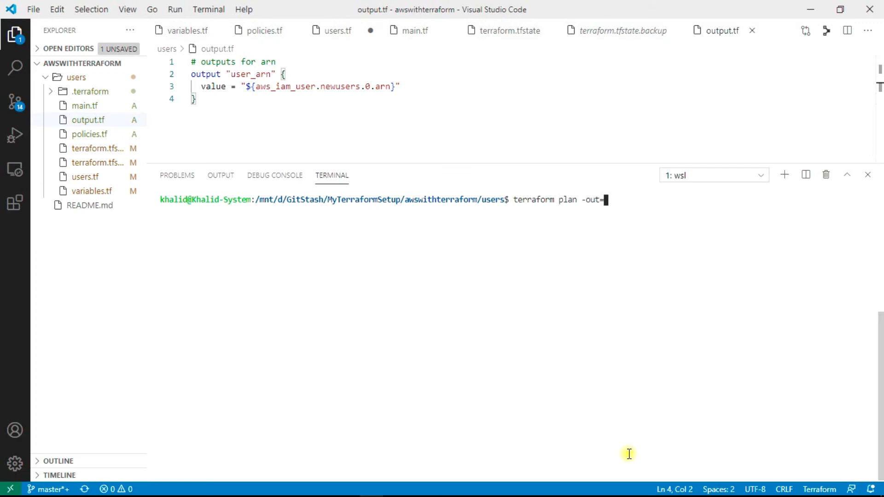
pyautogui.write('user')
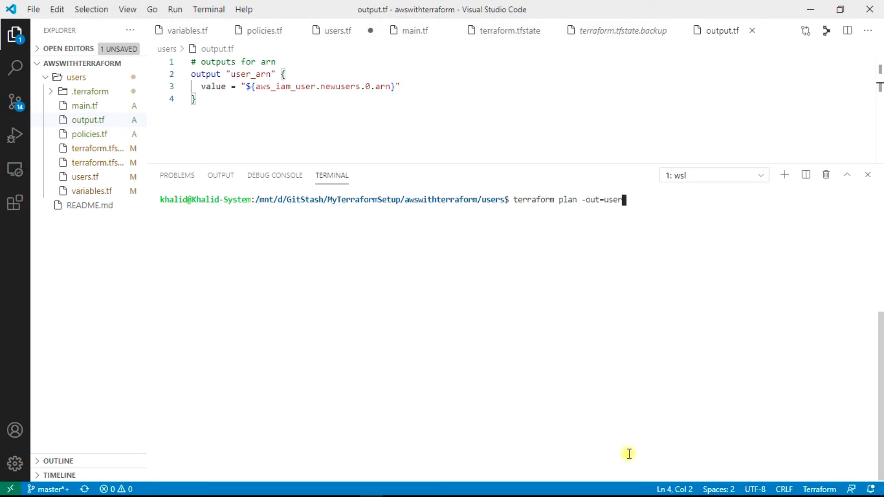
pyautogui.write('.tfplan')
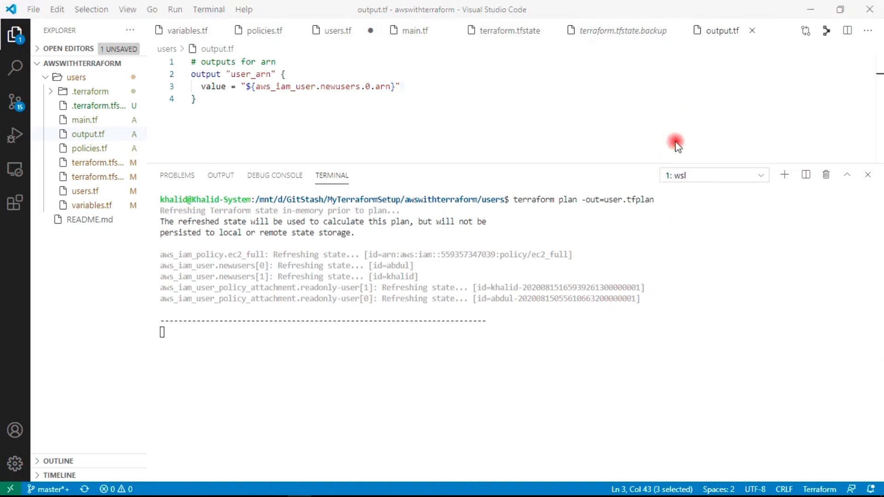
pyautogui.moveTo(635, 339)
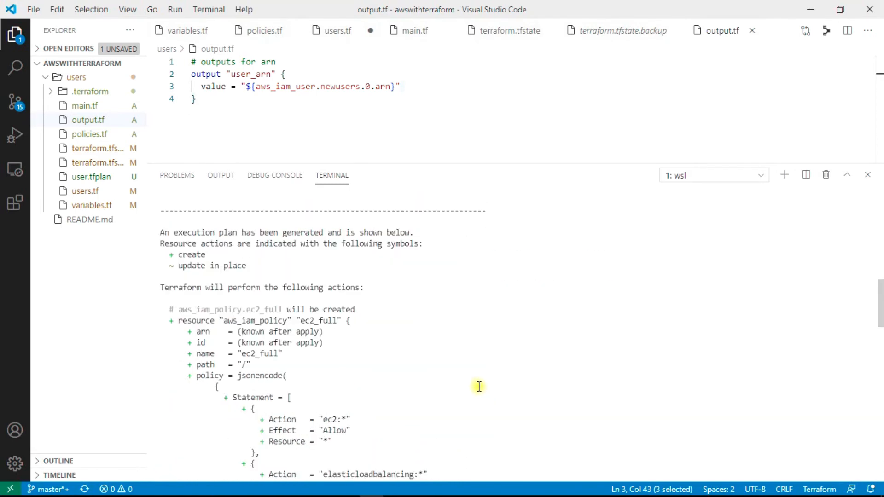
pyautogui.moveTo(175, 255)
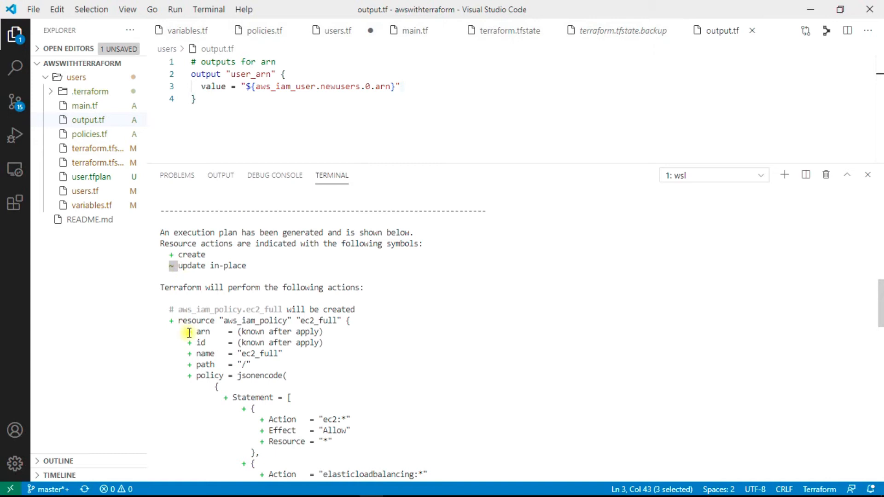
# Review the aws_iam_policy resource being added in the plan output
pyautogui.doubleClick(255, 320)
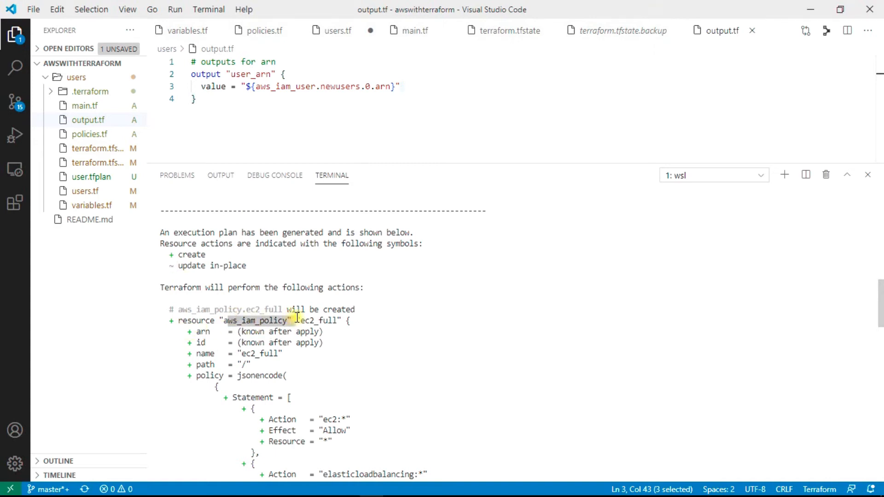
pyautogui.scroll(-3)
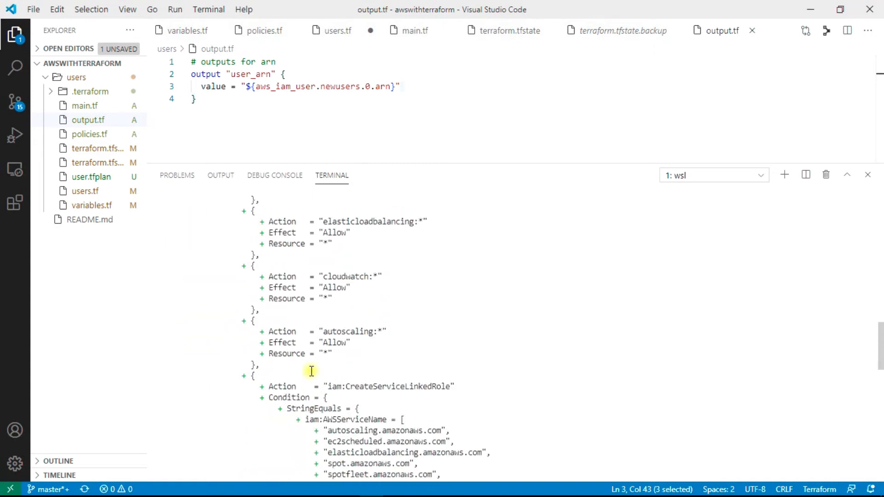
pyautogui.scroll(-3)
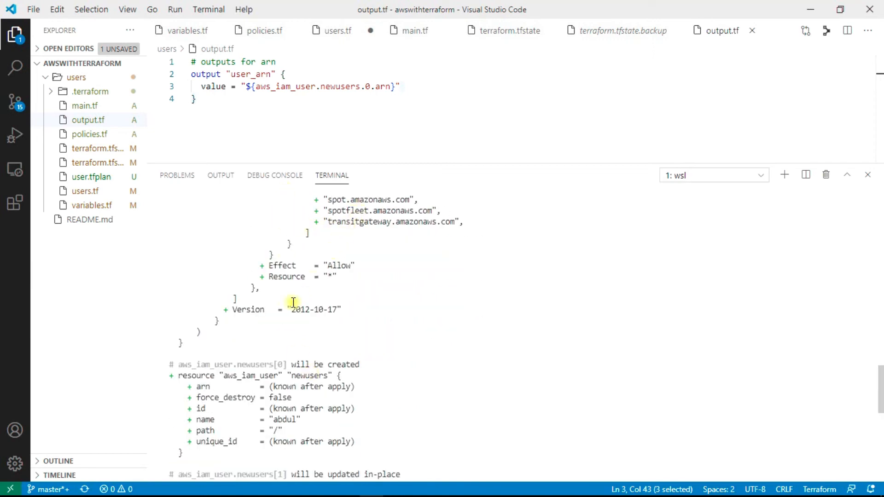
pyautogui.scroll(-3)
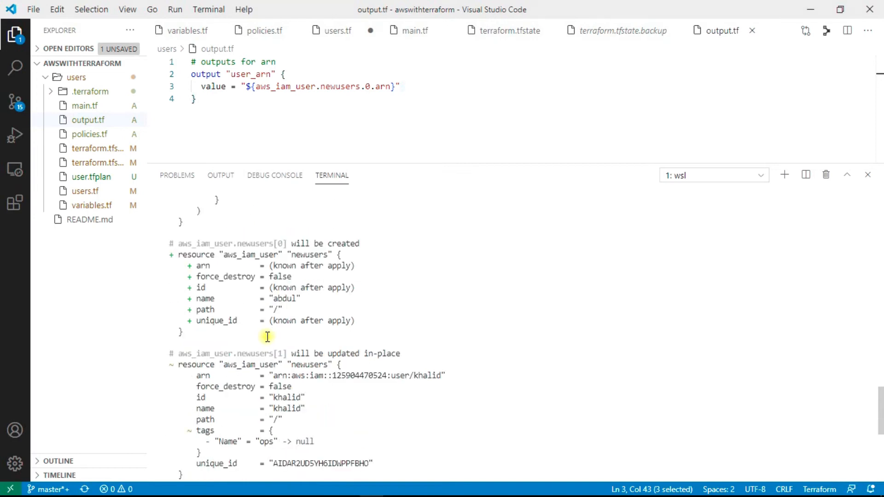
pyautogui.moveTo(270, 316)
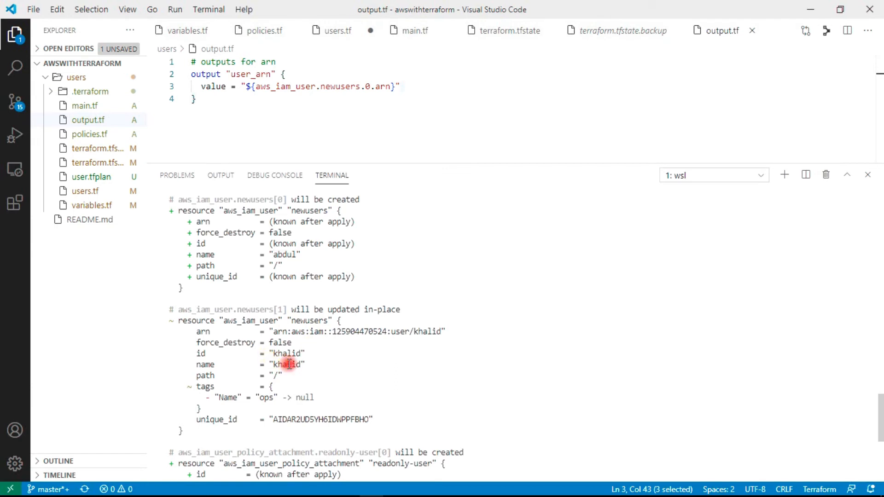
# Review khalid's user update down to the saved user.tfplan message, with the plan command re-entered
pyautogui.doubleClick(288, 365)
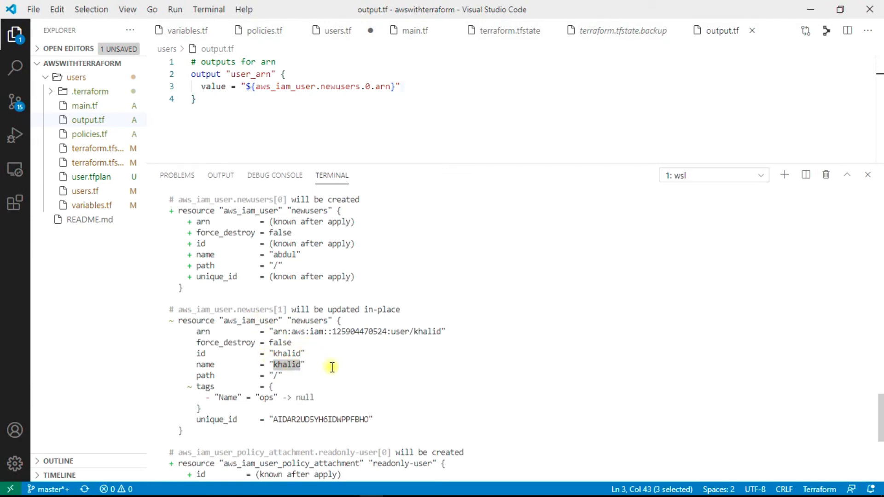
pyautogui.scroll(-3)
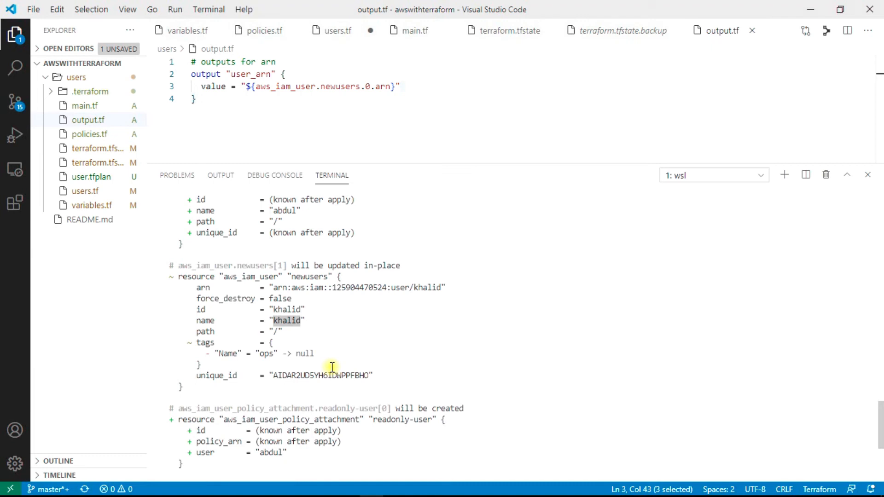
pyautogui.moveTo(185, 351)
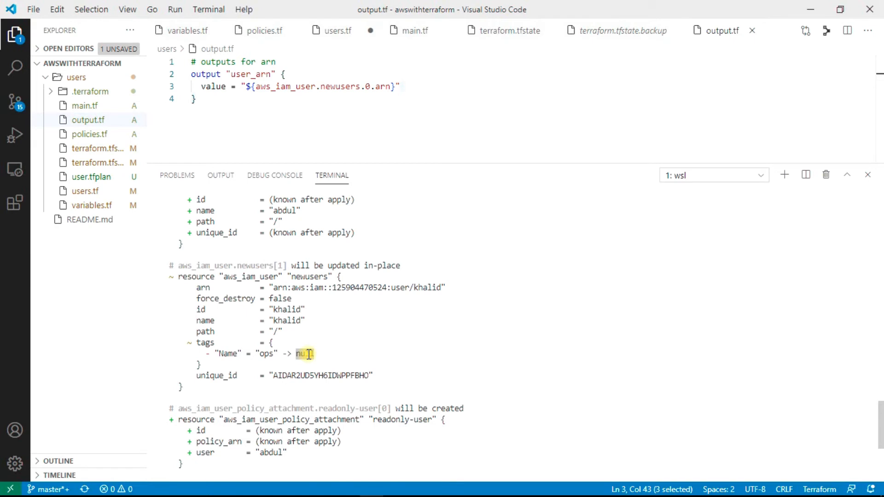
pyautogui.scroll(-3)
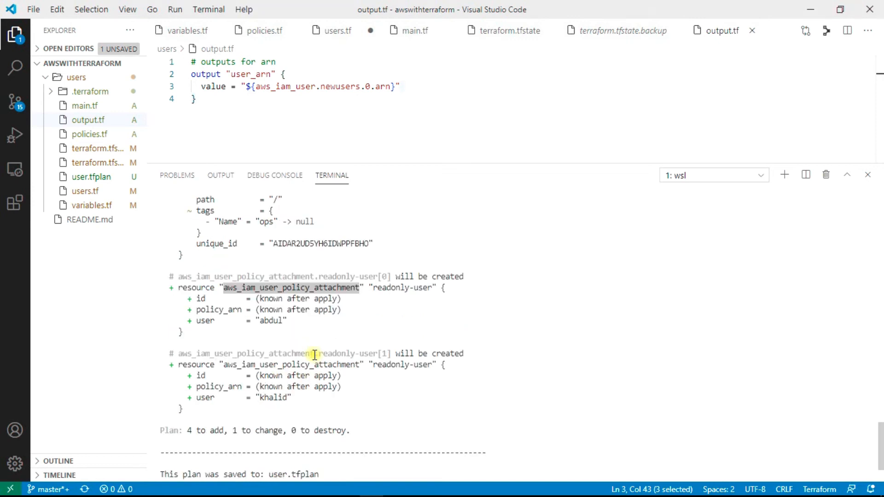
pyautogui.scroll(-3)
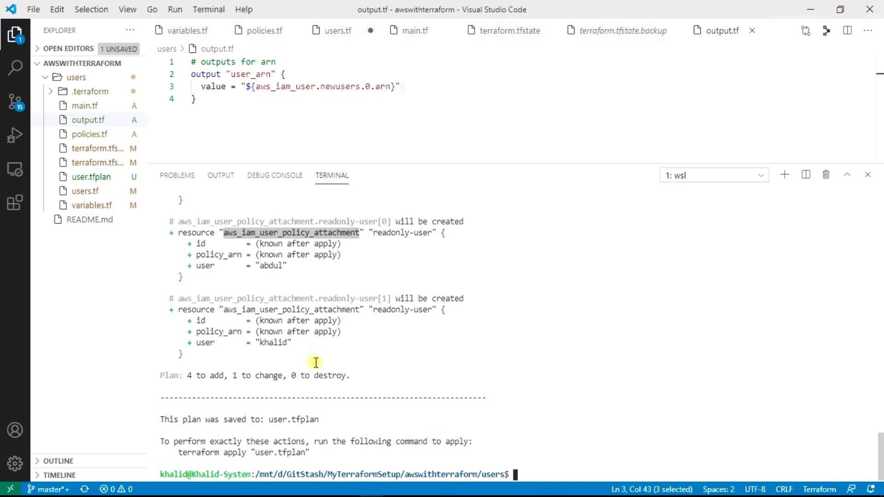
pyautogui.write('terraform plan -out=user.tfplan')
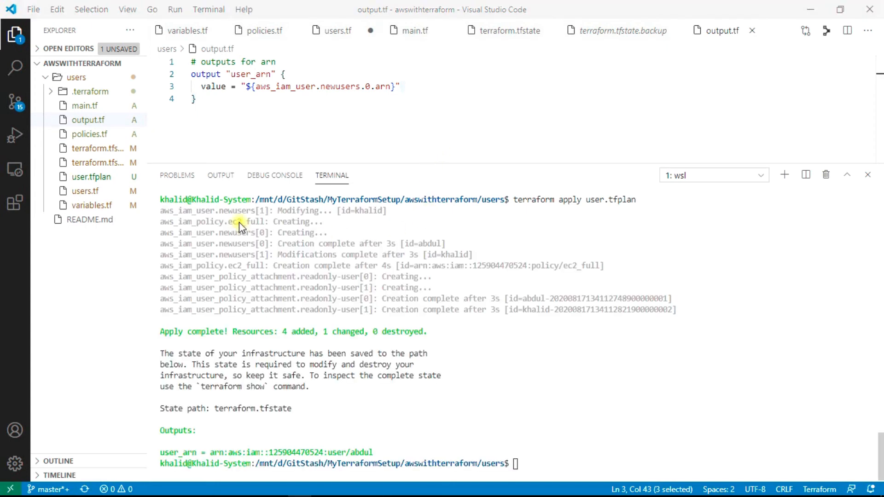
pyautogui.moveTo(659, 211)
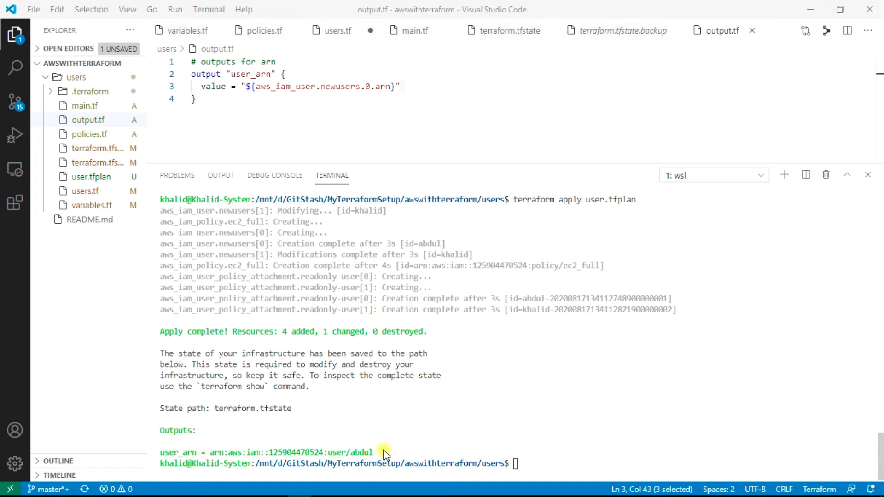
# Select the printed user ARN for abdul in the Apply complete output
pyautogui.moveTo(372, 452); pyautogui.dragTo(162, 452)
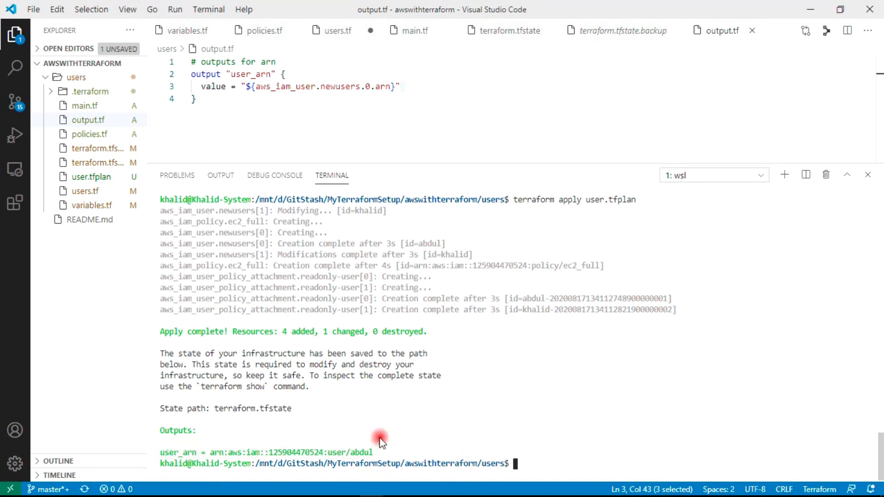
pyautogui.moveTo(382, 454)
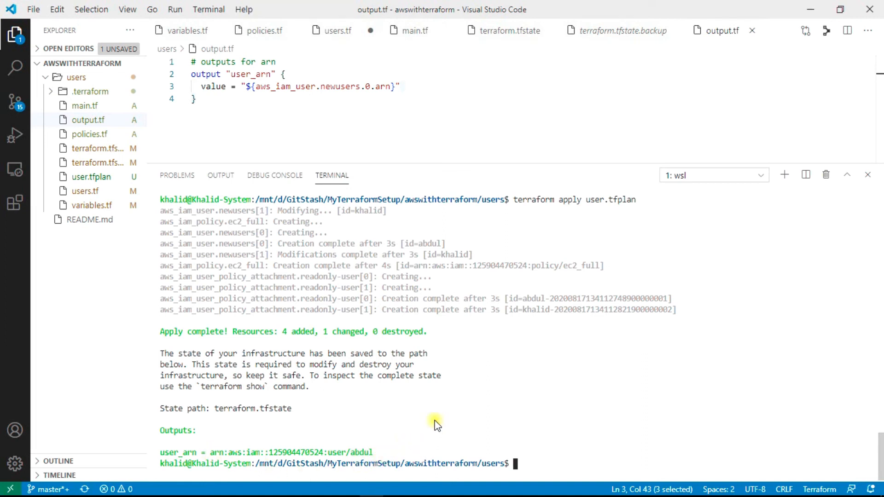
pyautogui.moveTo(605, 355)
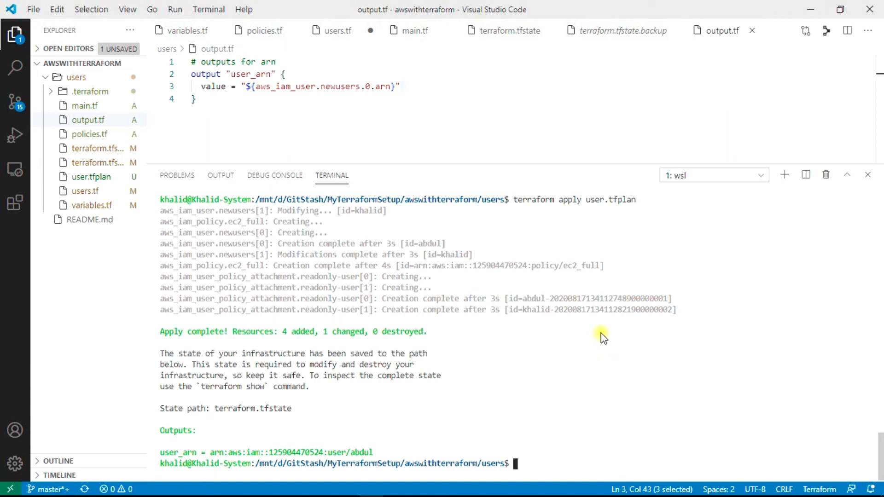
pyautogui.moveTo(448, 147)
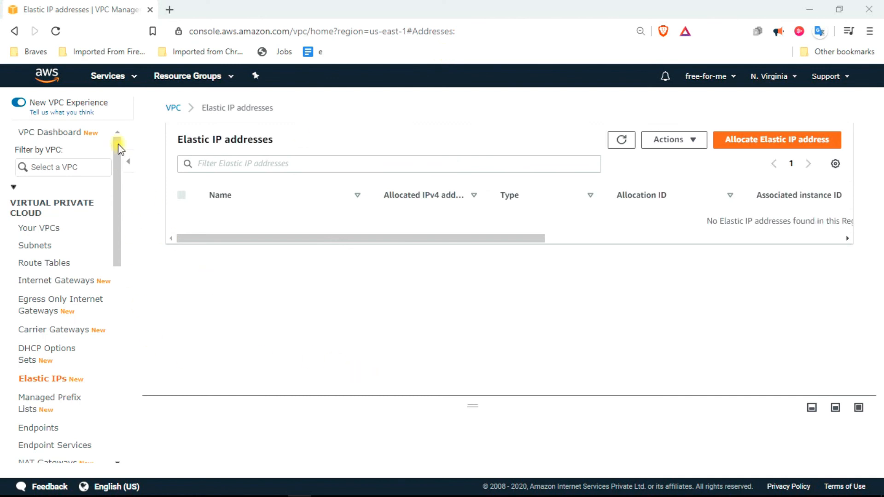
pyautogui.moveTo(129, 72)
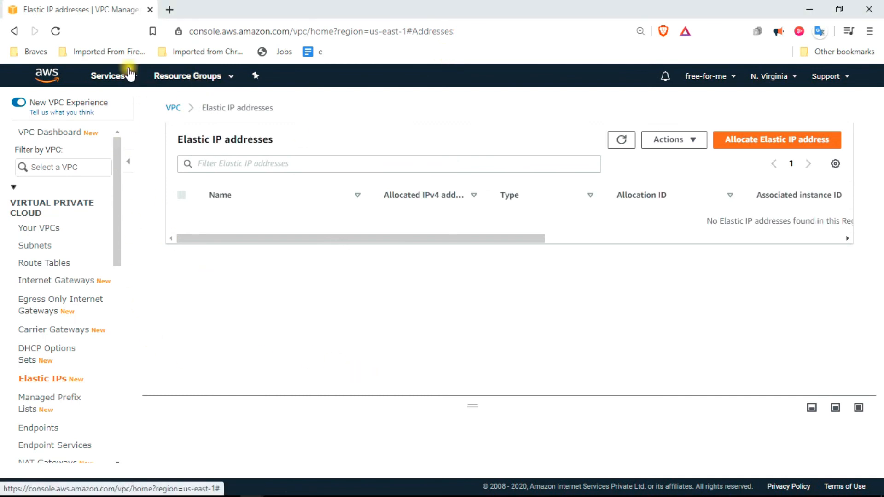
# Navigate from Services to IAM and into the Users list reporting 3 users
pyautogui.click(107, 75)
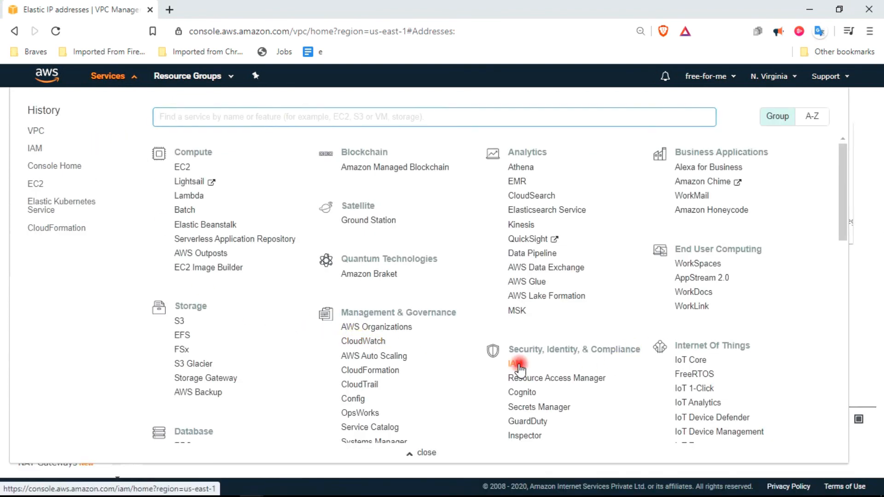
pyautogui.click(513, 364)
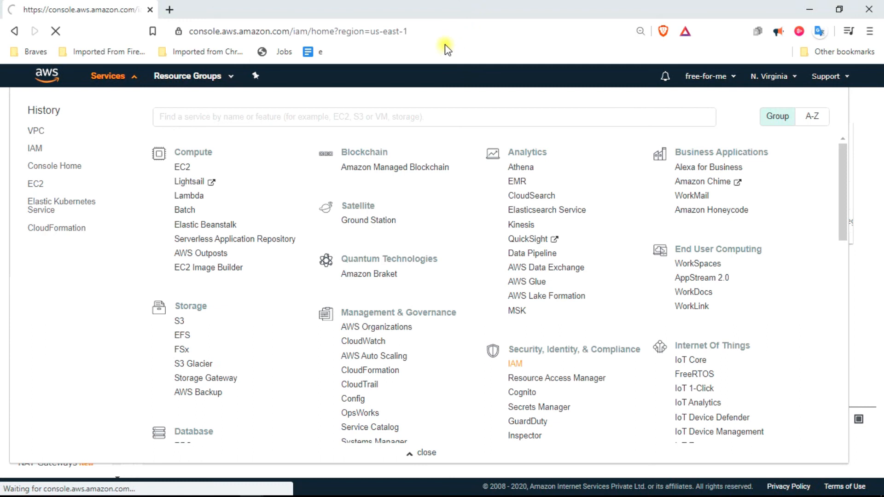
pyautogui.click(514, 362)
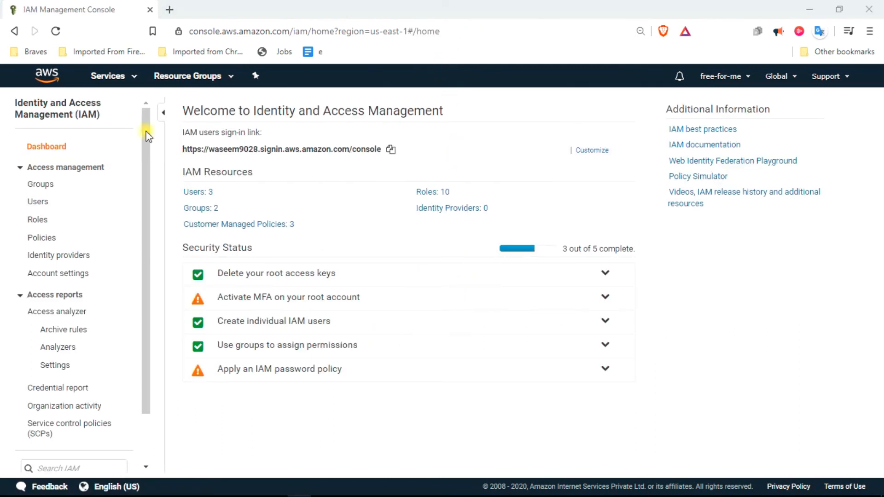
pyautogui.moveTo(196, 191)
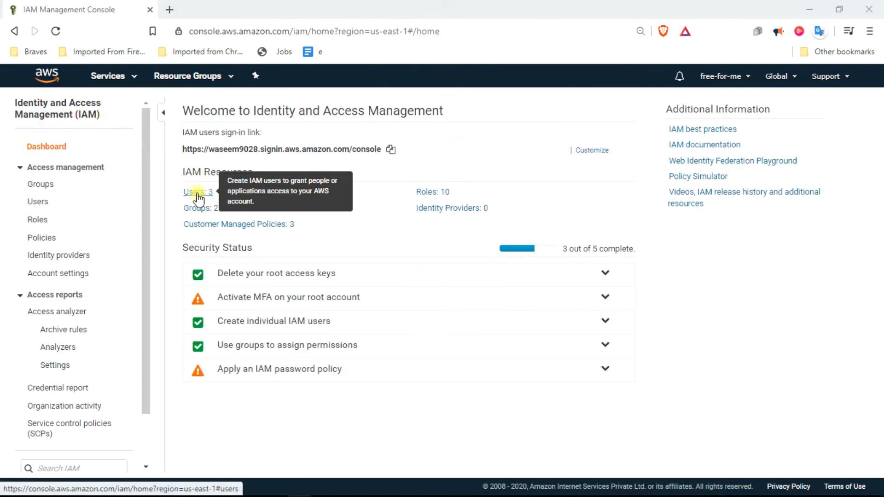
pyautogui.click(194, 191)
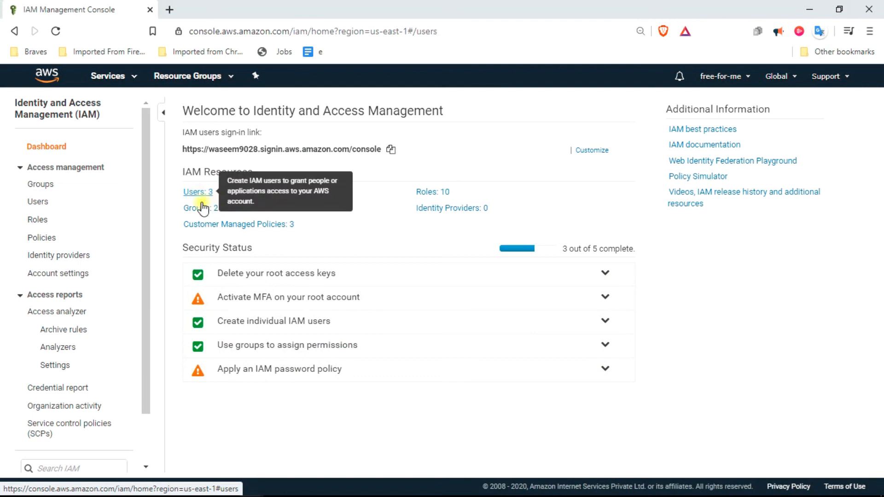
pyautogui.click(194, 191)
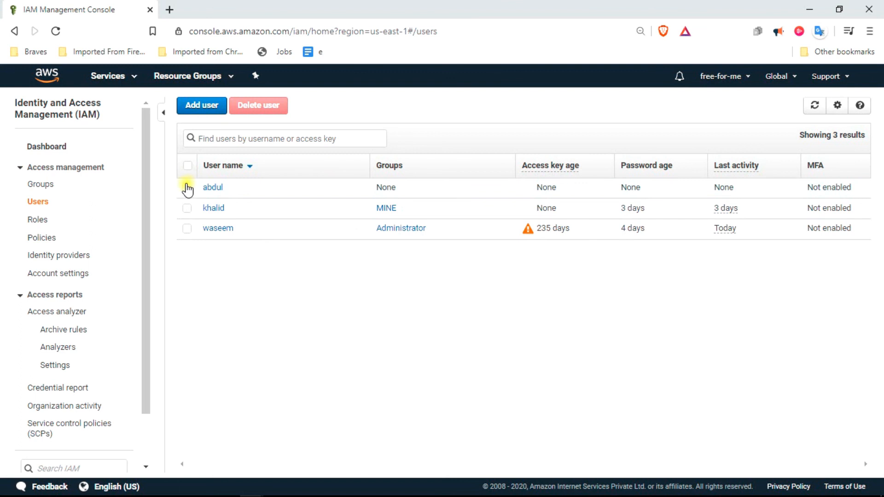
# Select and deselect the users, then view abdul's summary and its attached ec2_full policy
pyautogui.click(187, 208)
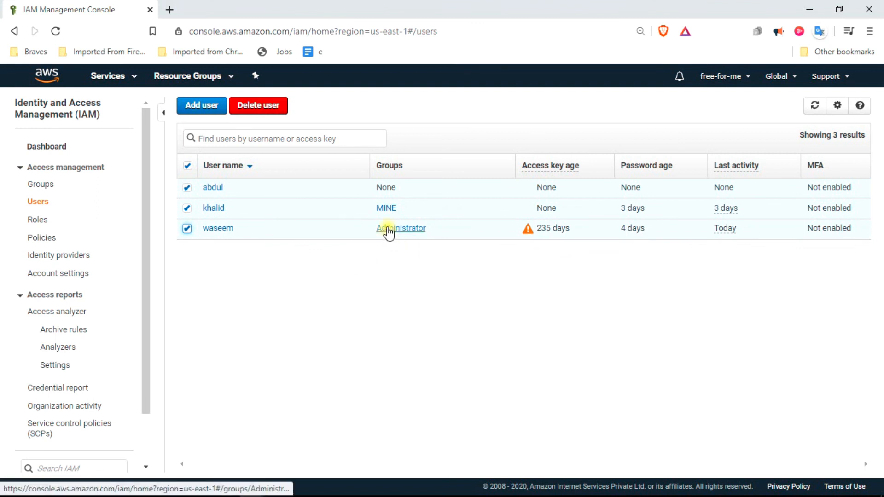
pyautogui.click(186, 207)
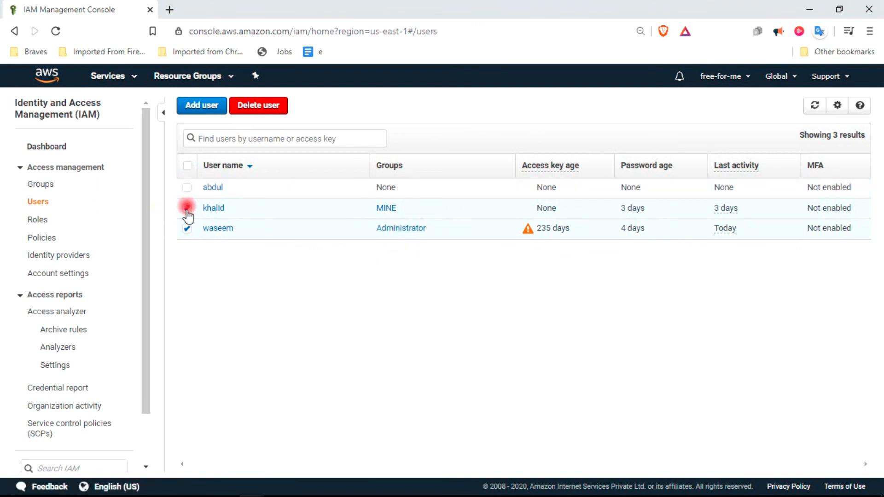
pyautogui.click(187, 228)
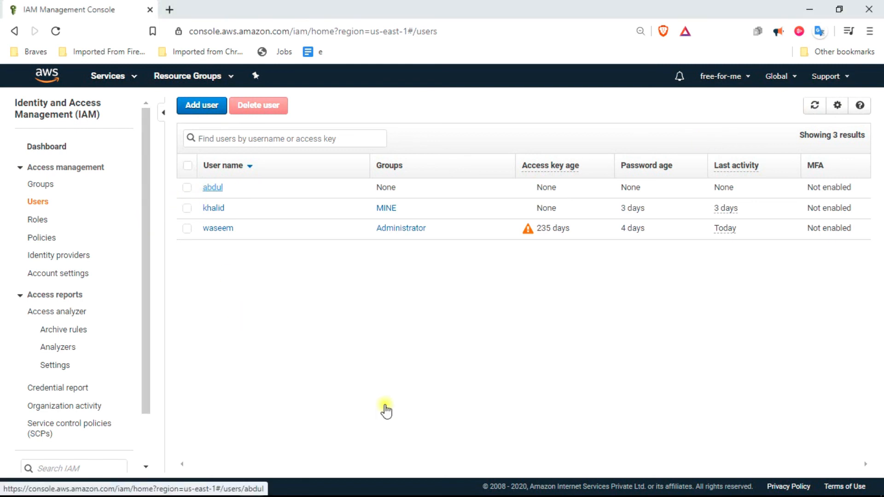
pyautogui.click(213, 187)
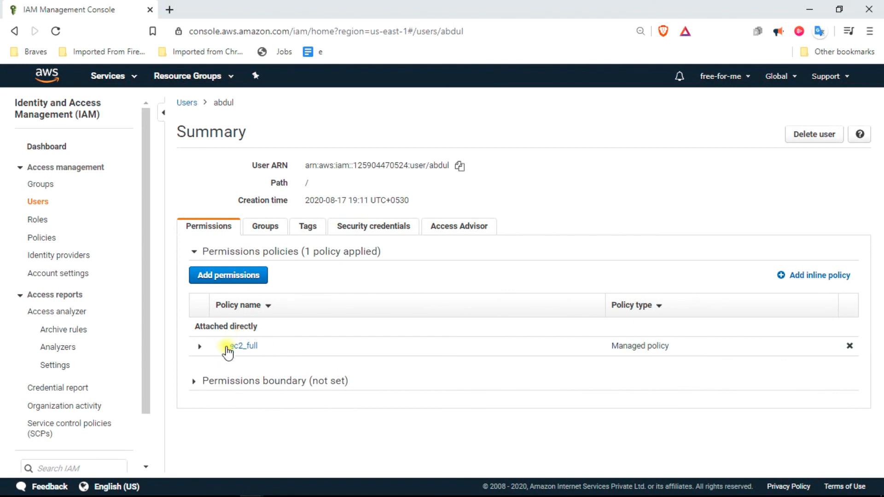
pyautogui.click(242, 345)
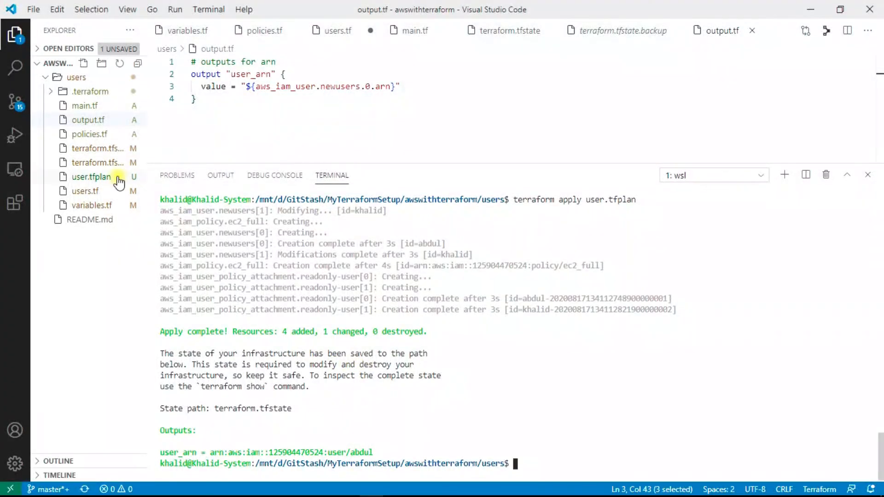
# Show policies.tf with the ec2_full resource, enlarging the editor over the terminal
pyautogui.click(88, 134)
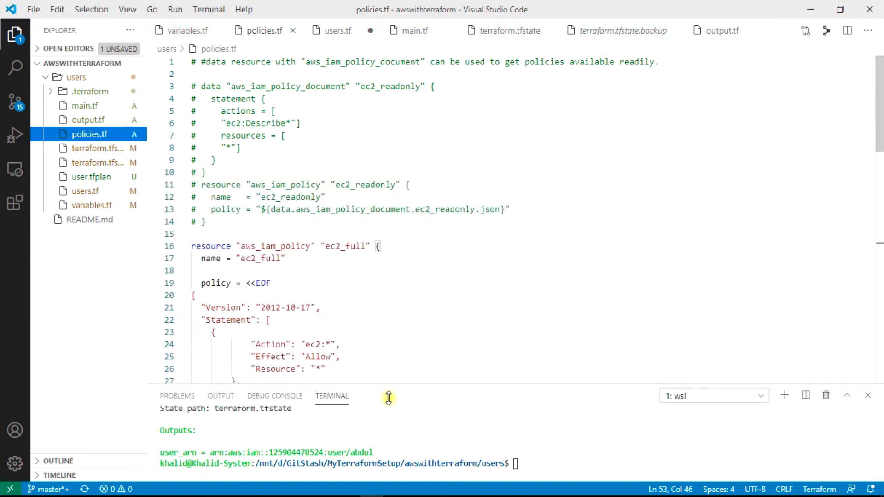
pyautogui.doubleClick(345, 246)
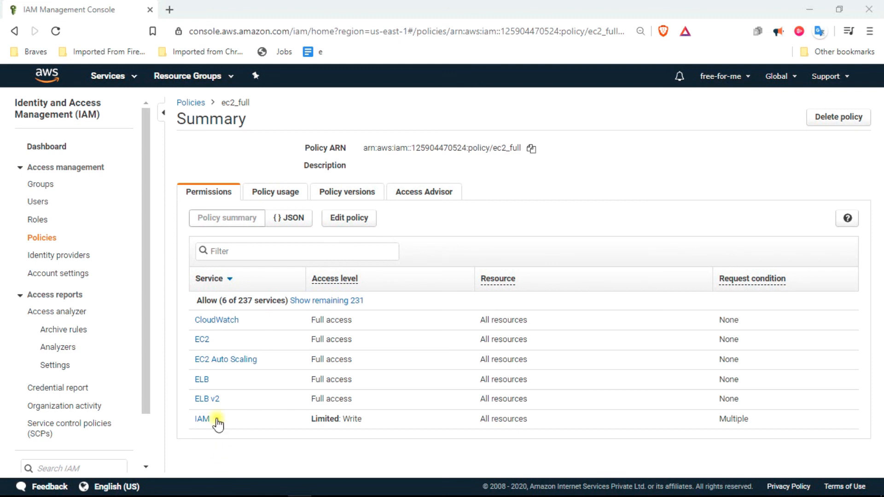
pyautogui.moveTo(207, 378)
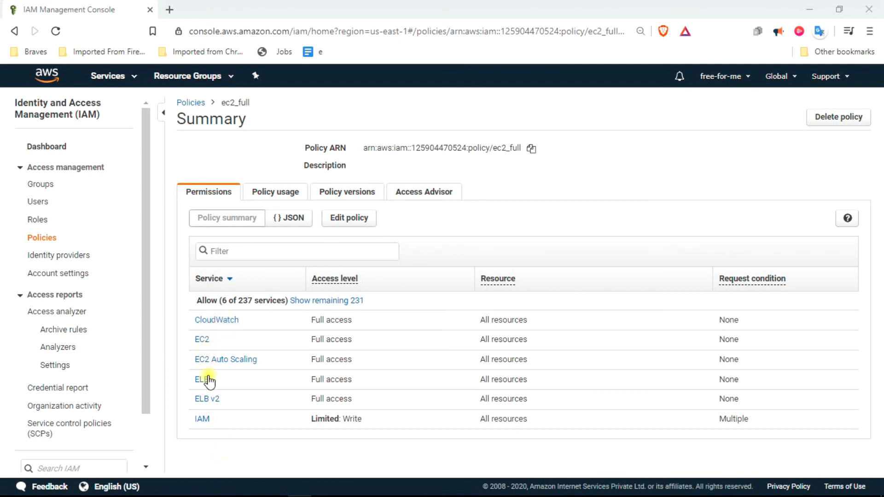
pyautogui.moveTo(201, 316)
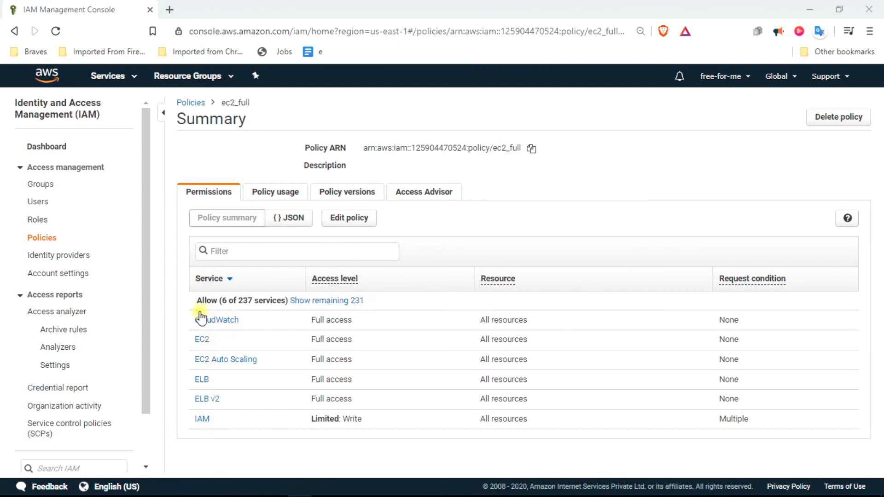
pyautogui.moveTo(723, 377)
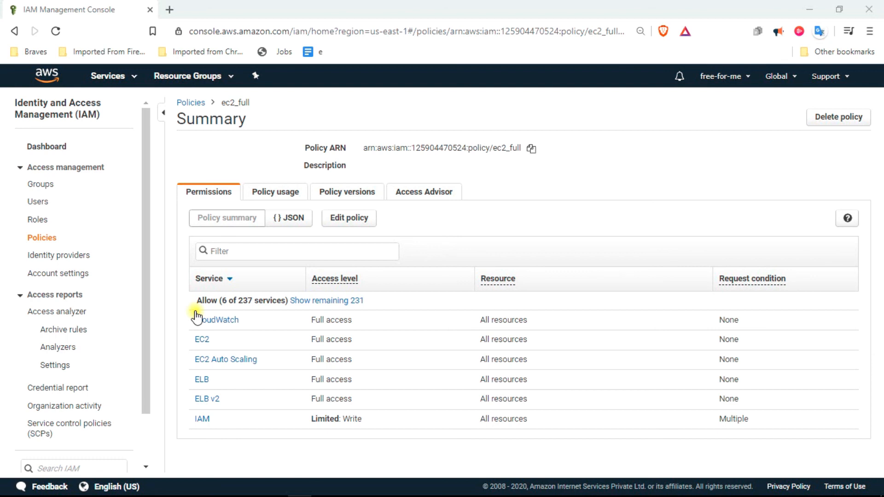
pyautogui.moveTo(199, 187)
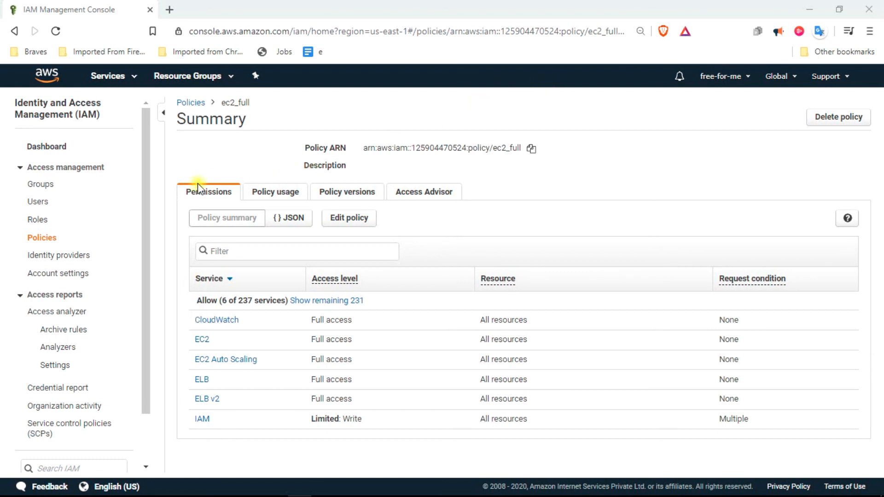
pyautogui.moveTo(38, 202)
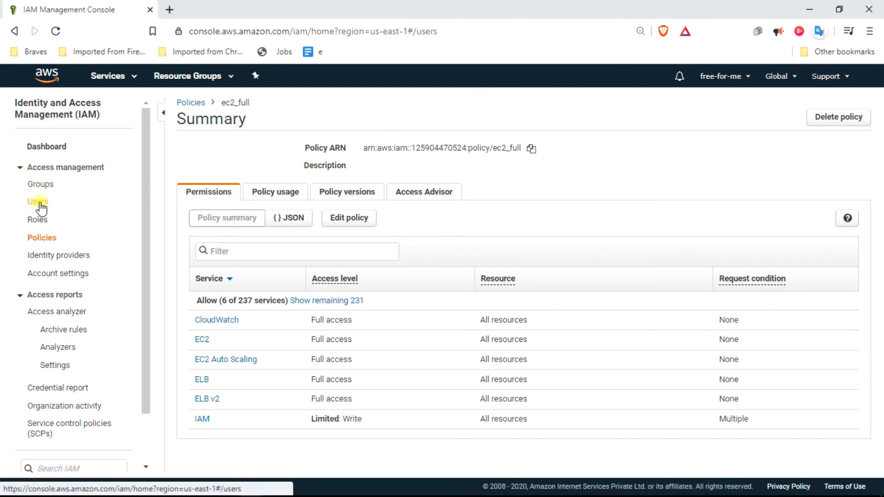
# Return to the IAM Users list from the ec2_full policy summary via the sidebar
pyautogui.click(37, 202)
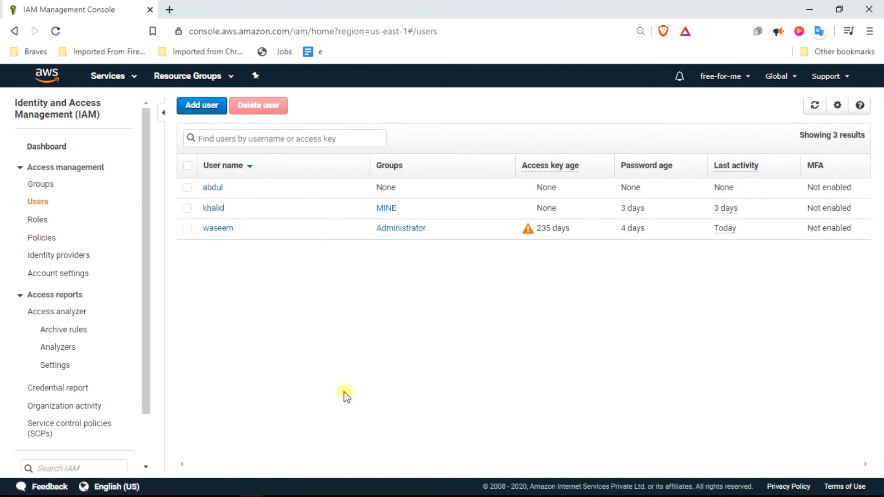
pyautogui.moveTo(438, 382)
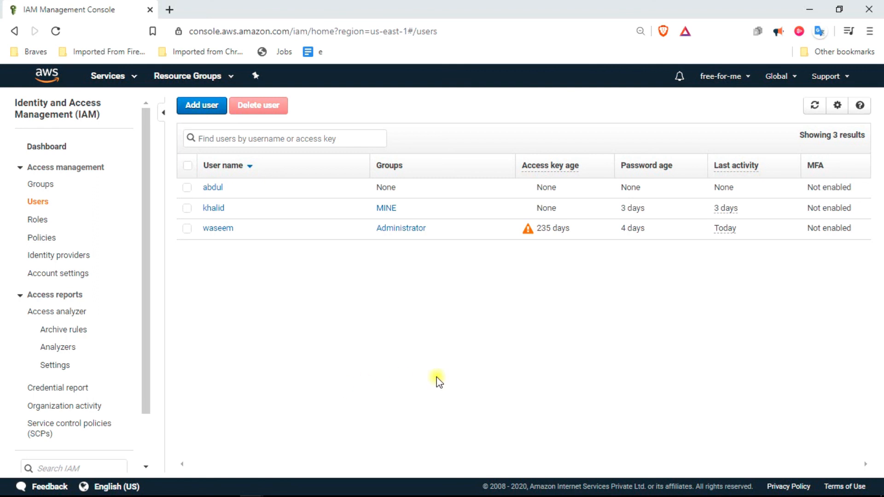